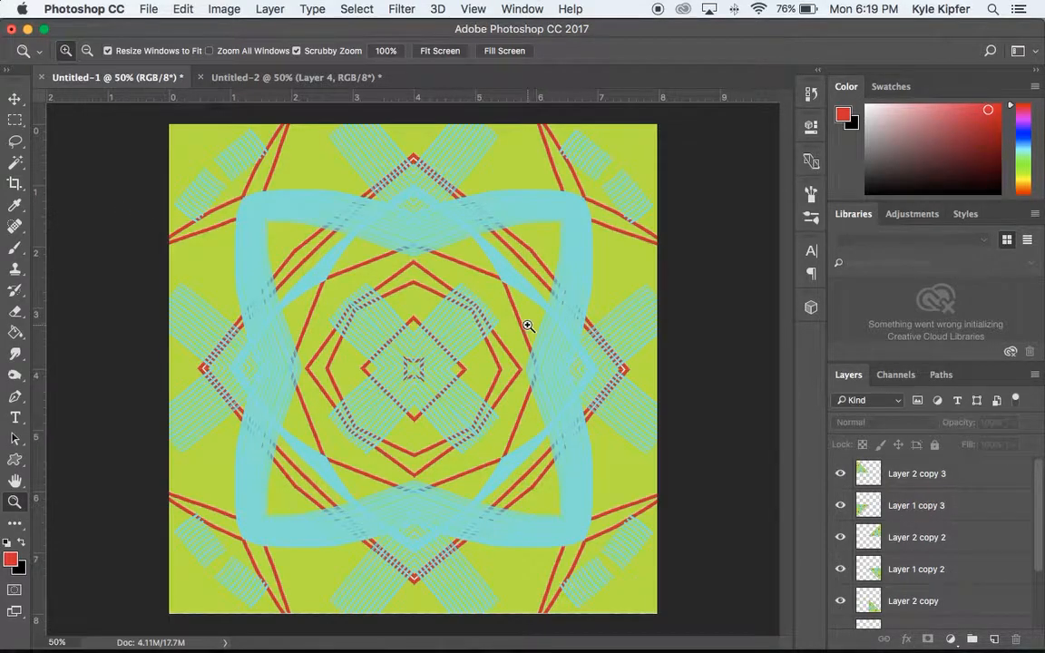
mouse_move(215, 392)
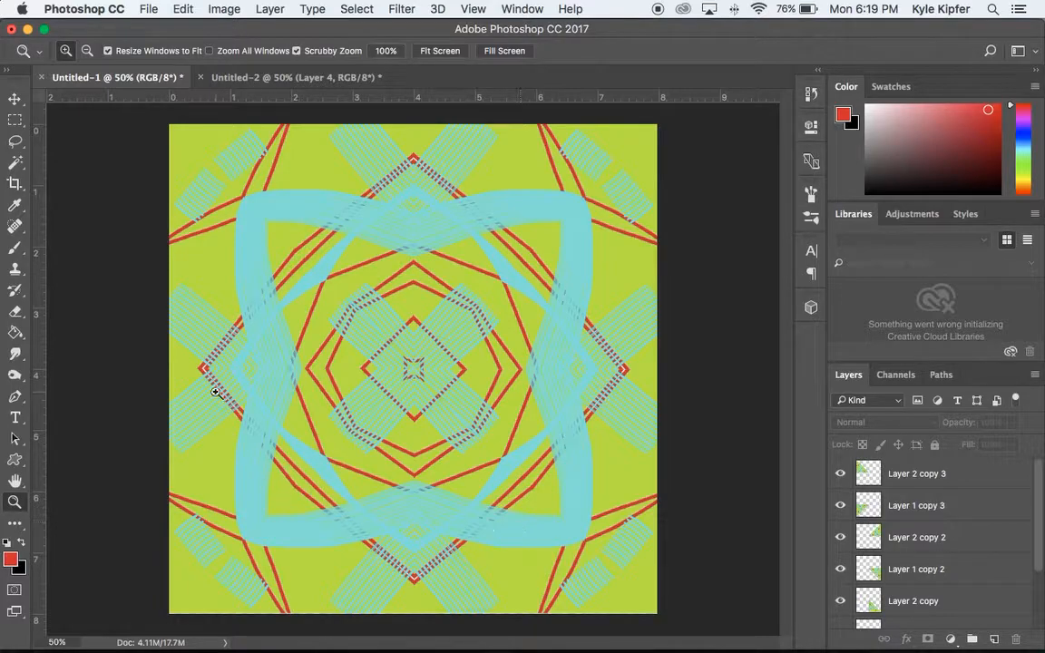
mouse_move(207, 186)
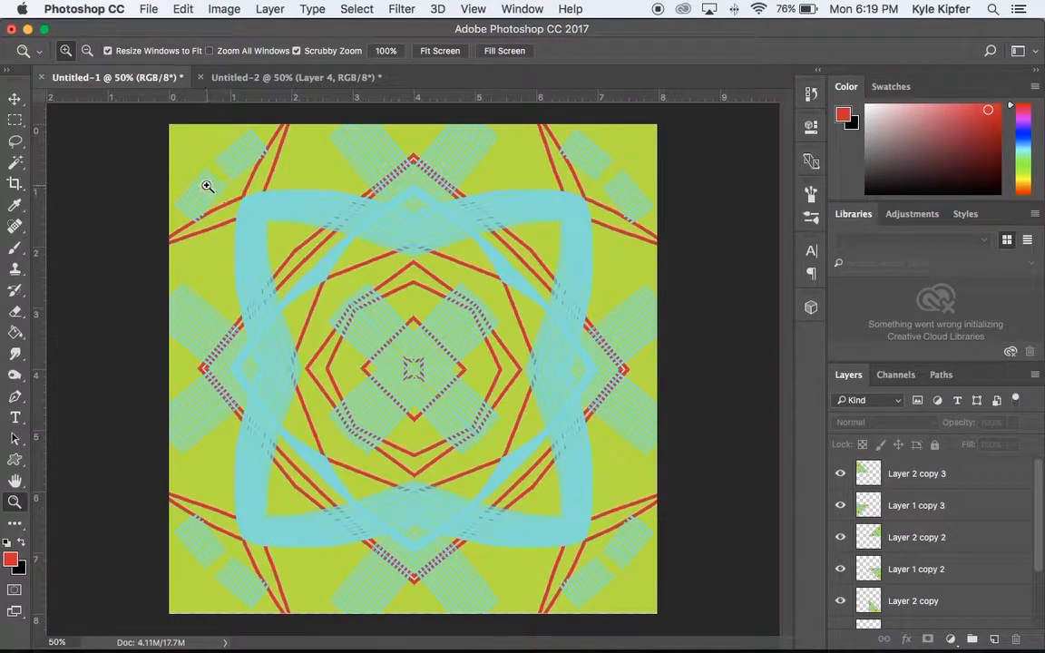
mouse_move(608, 161)
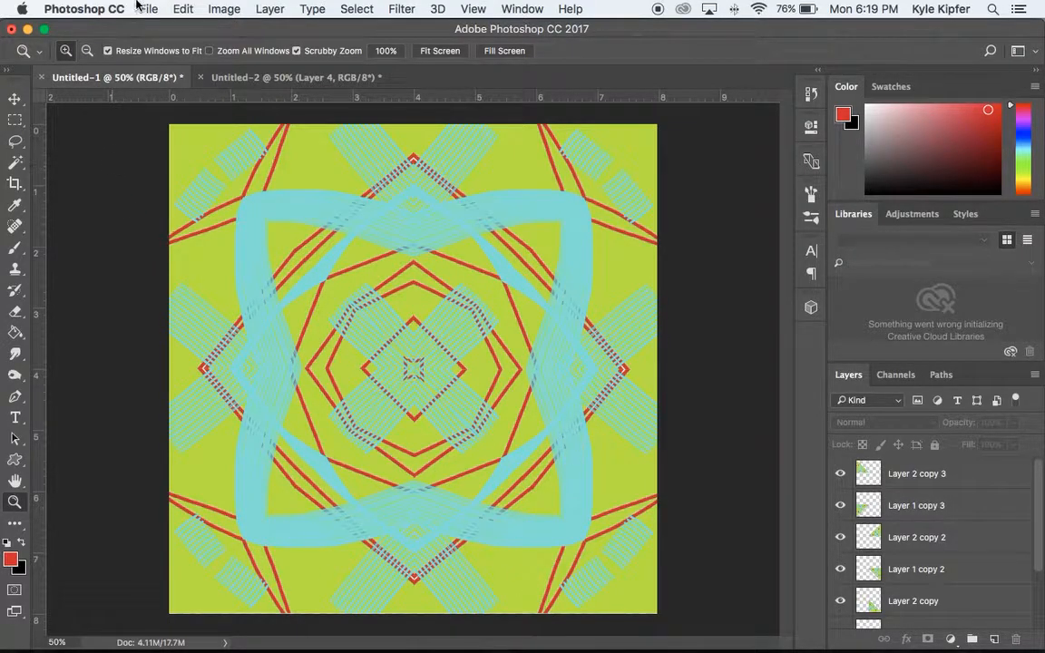
Create a transparent 8 x 8 inch, 150 ppi document from the Custom preset.
click(148, 8)
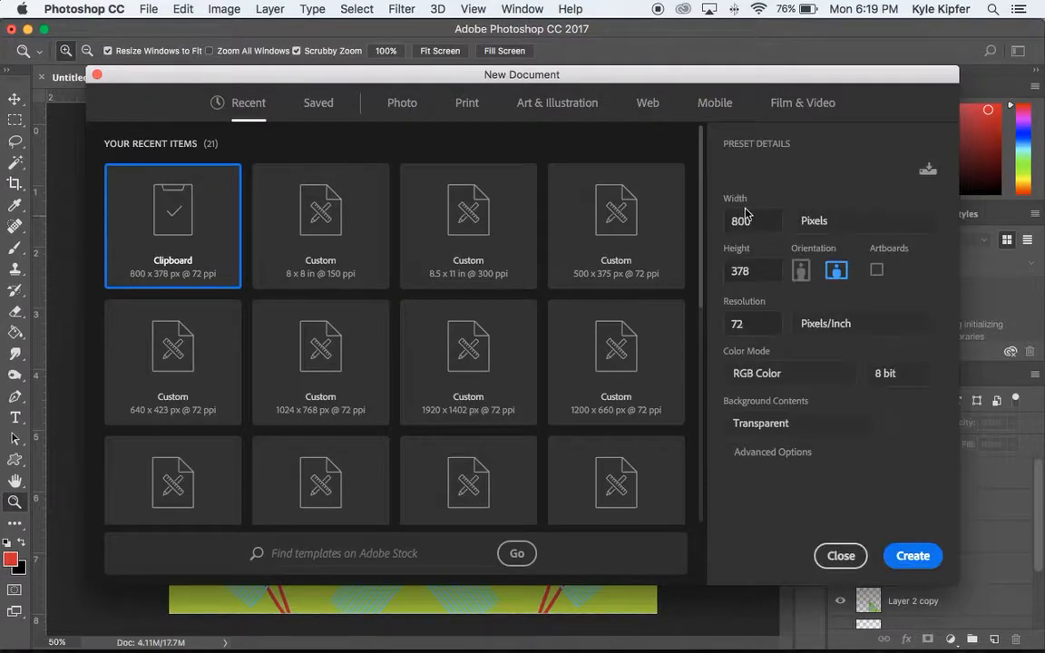
click(320, 210)
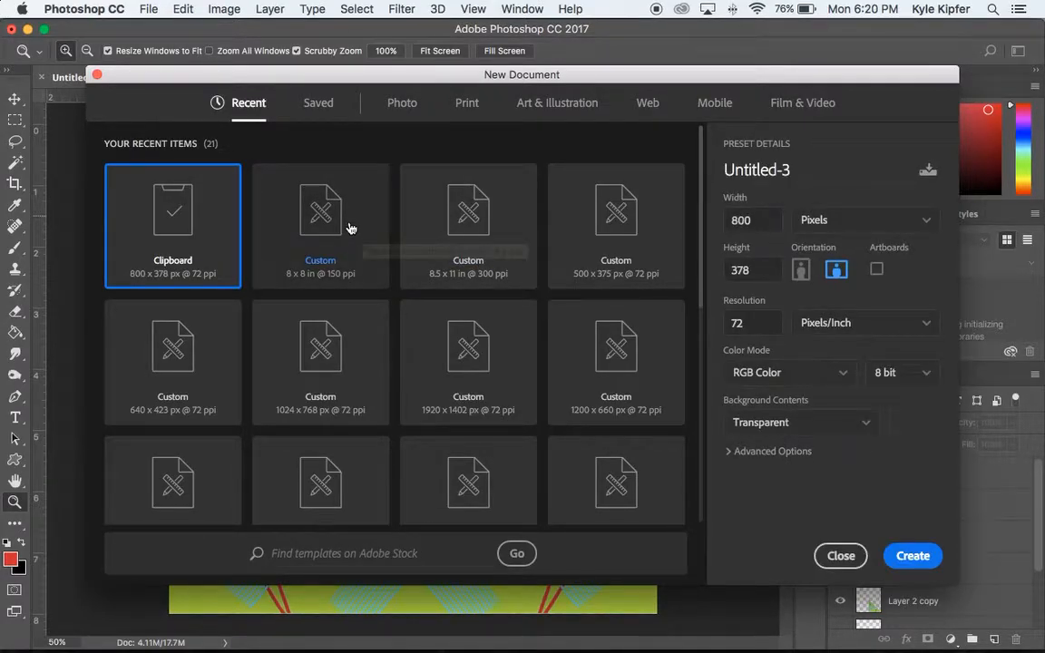
mouse_move(644, 283)
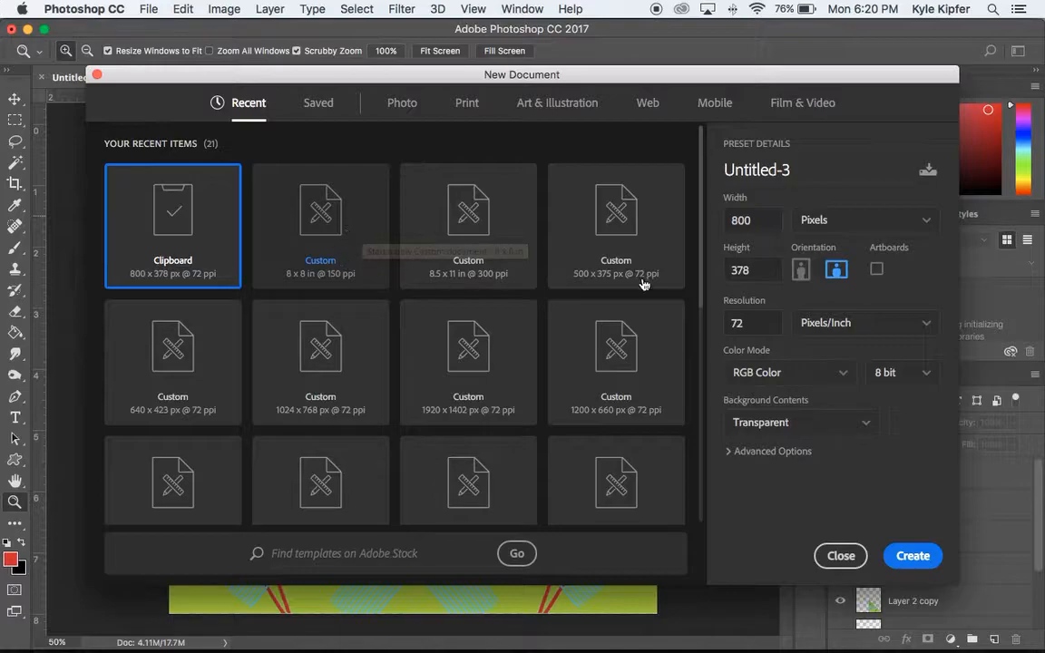
click(320, 225)
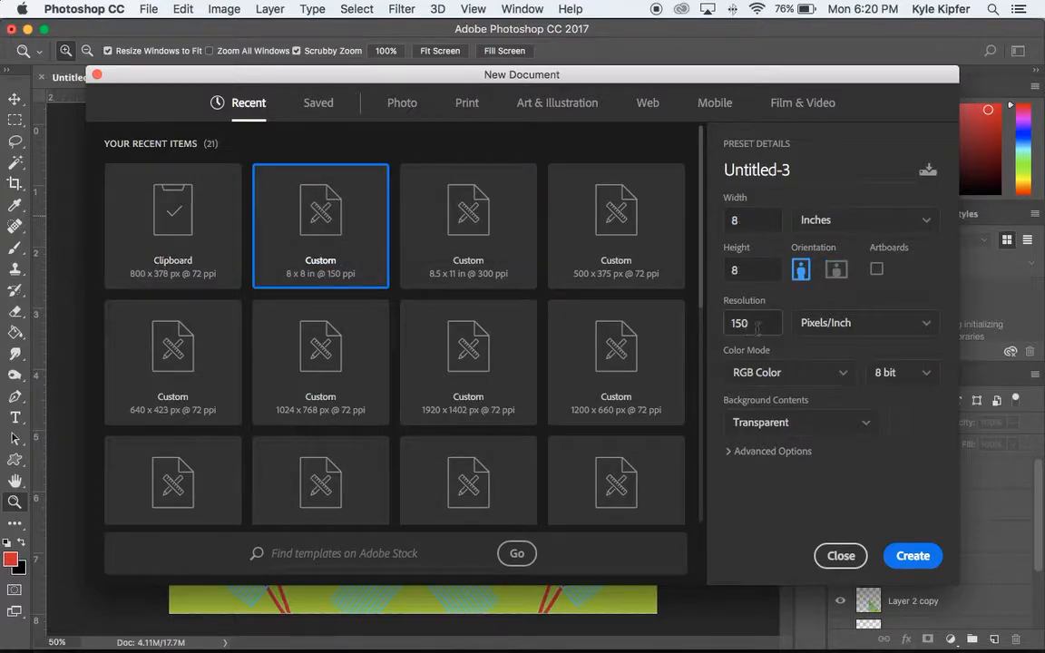
mouse_move(913, 555)
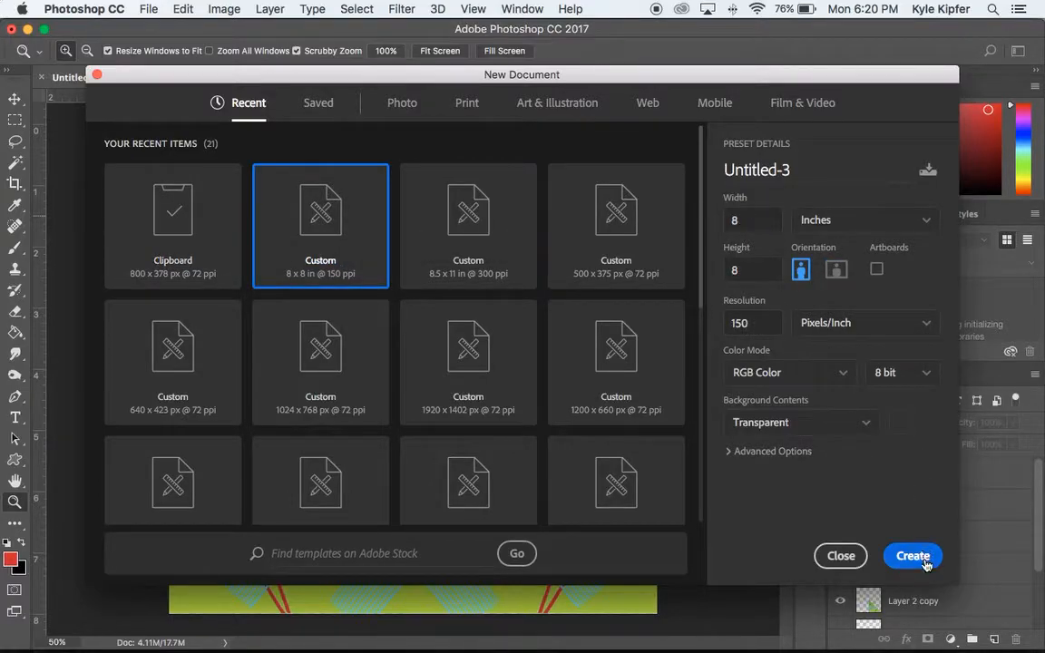
mouse_move(399, 277)
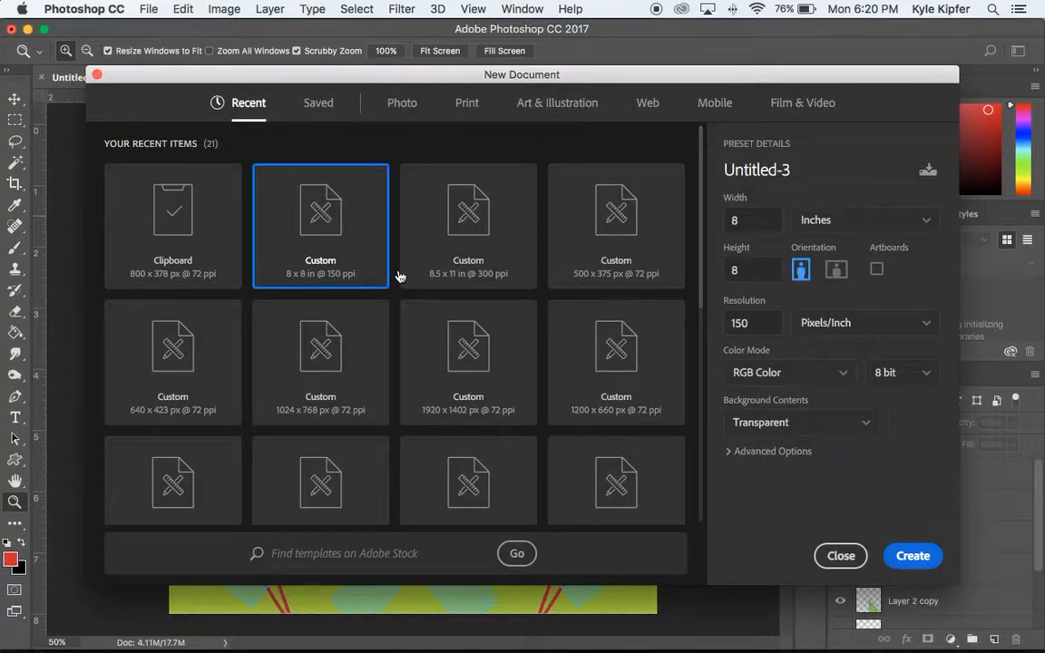
click(912, 555)
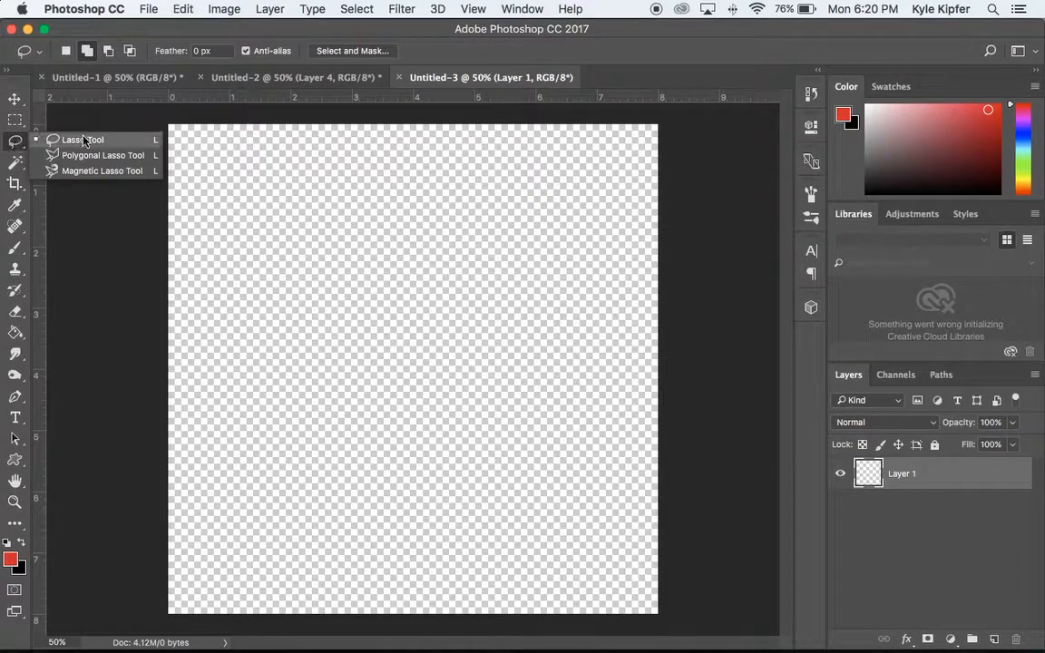
mouse_move(102, 155)
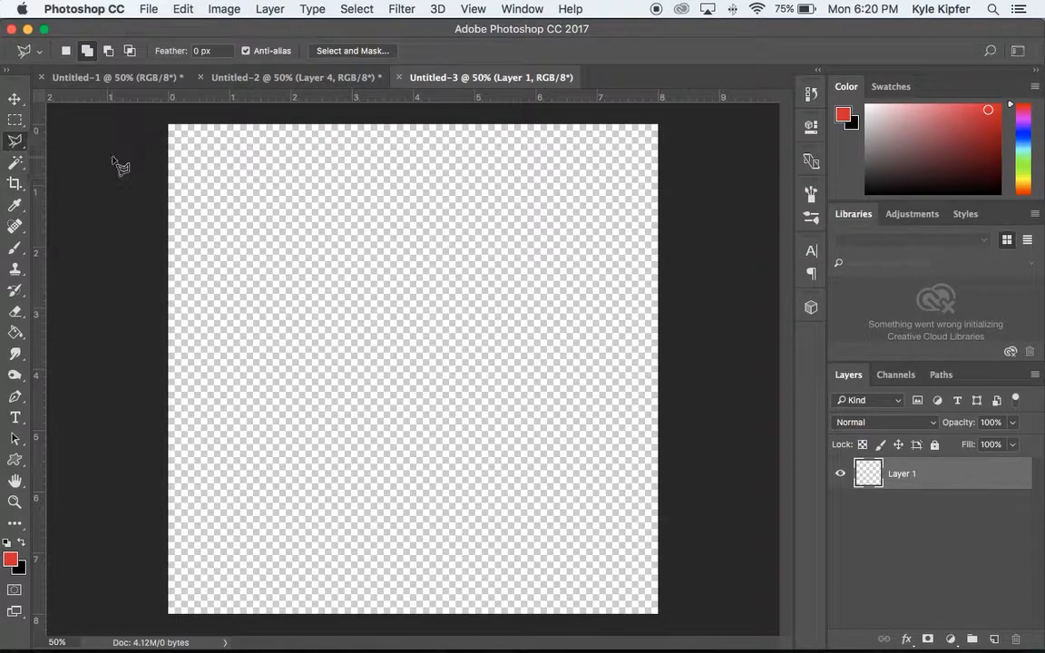
mouse_move(333, 98)
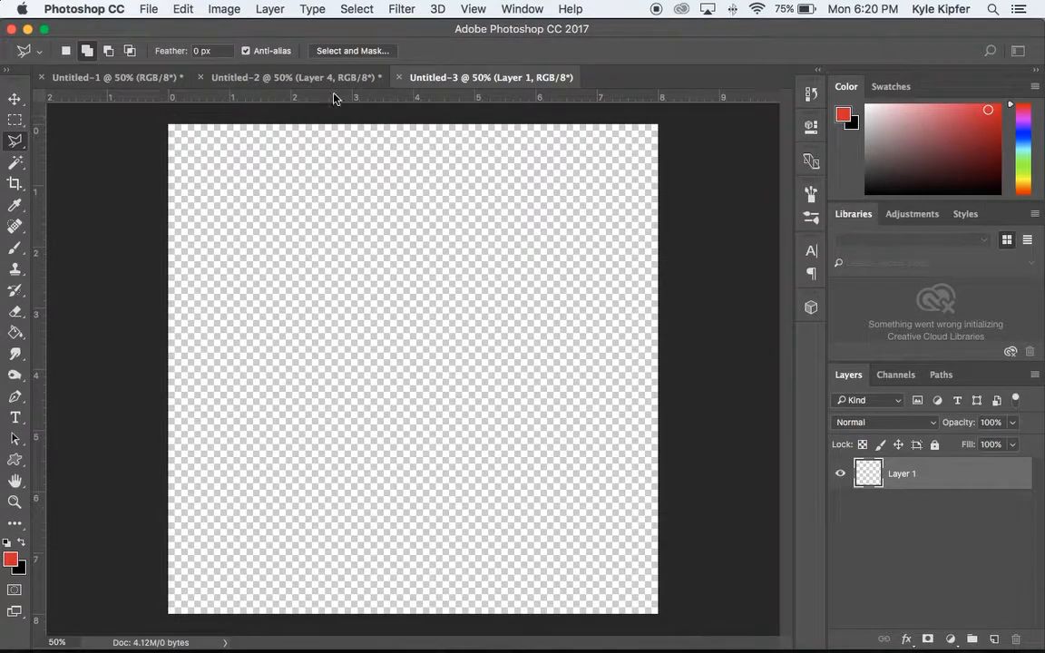
mouse_move(486, 102)
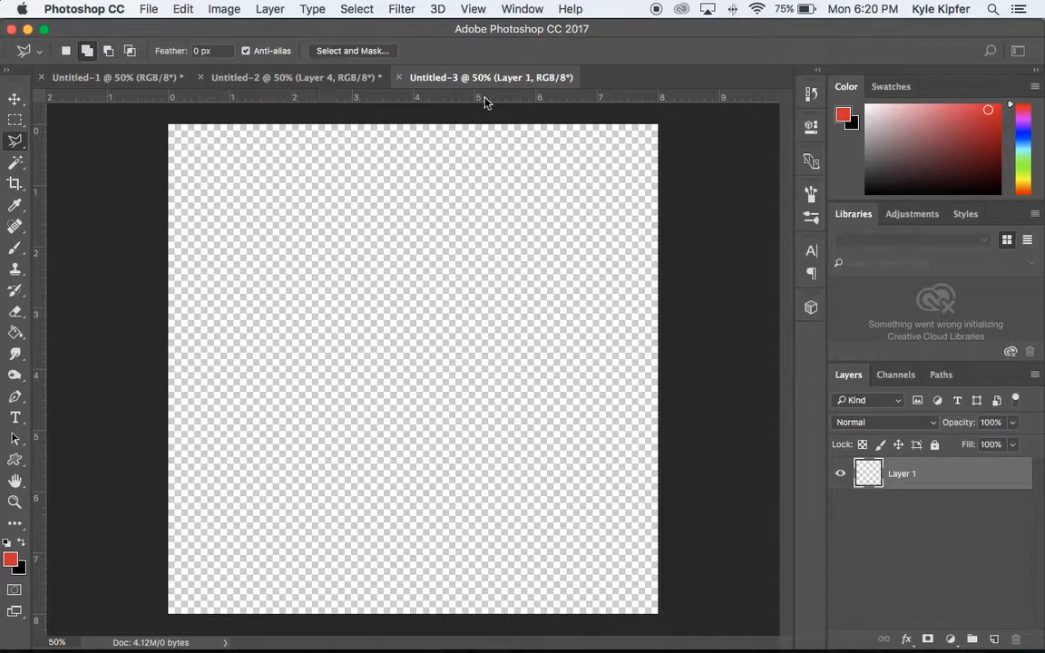
mouse_move(23, 242)
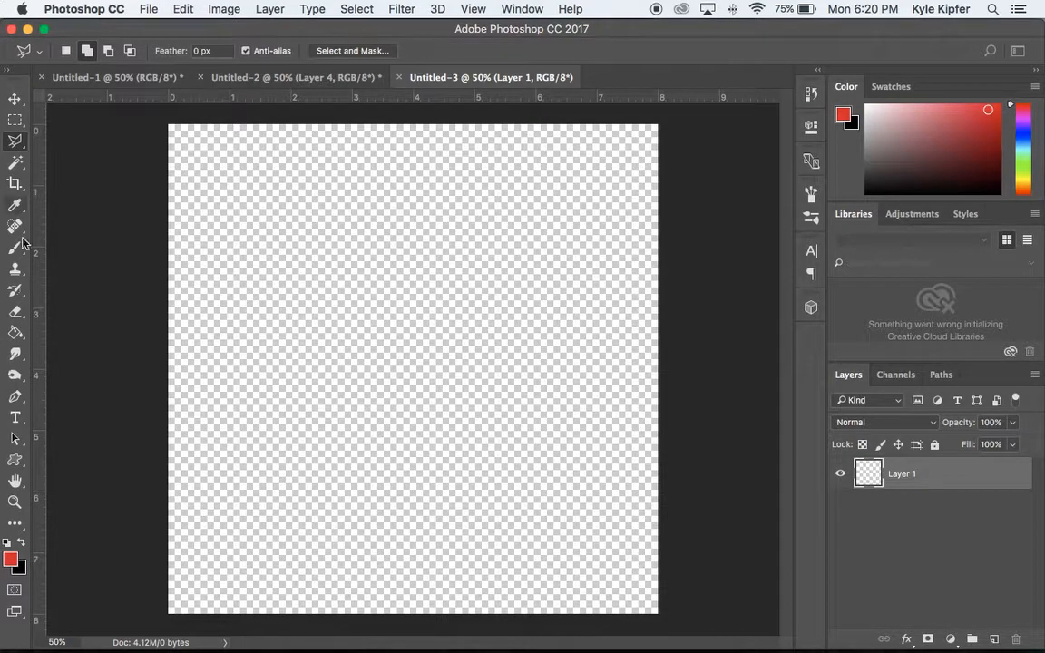
Toggle View > Rulers off and back on for the blank Untitled-3 canvas.
click(472, 8)
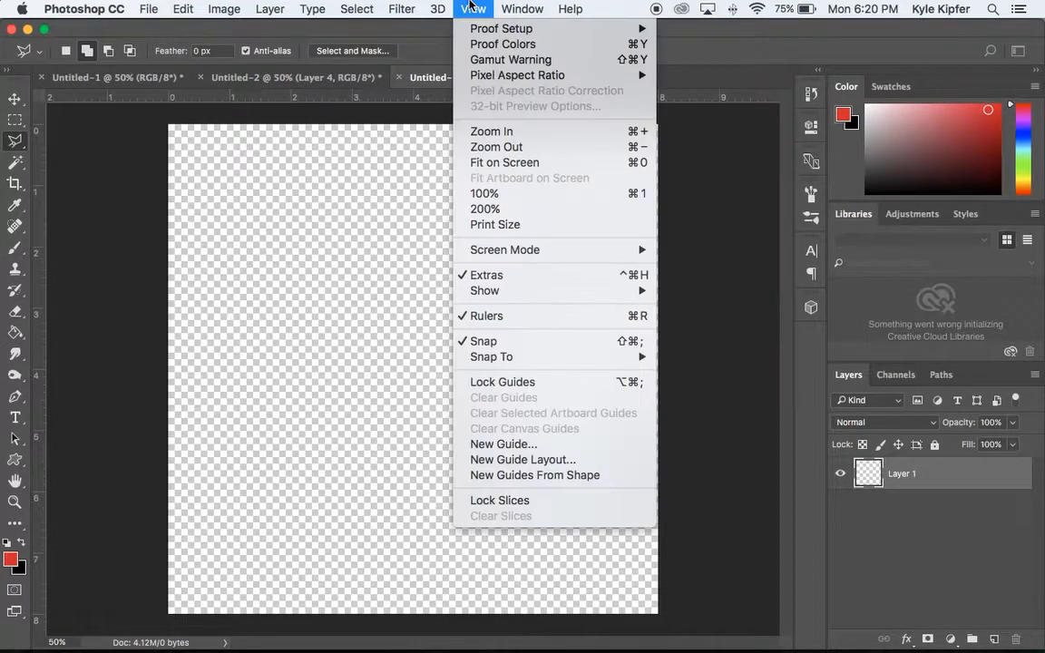
mouse_move(526, 316)
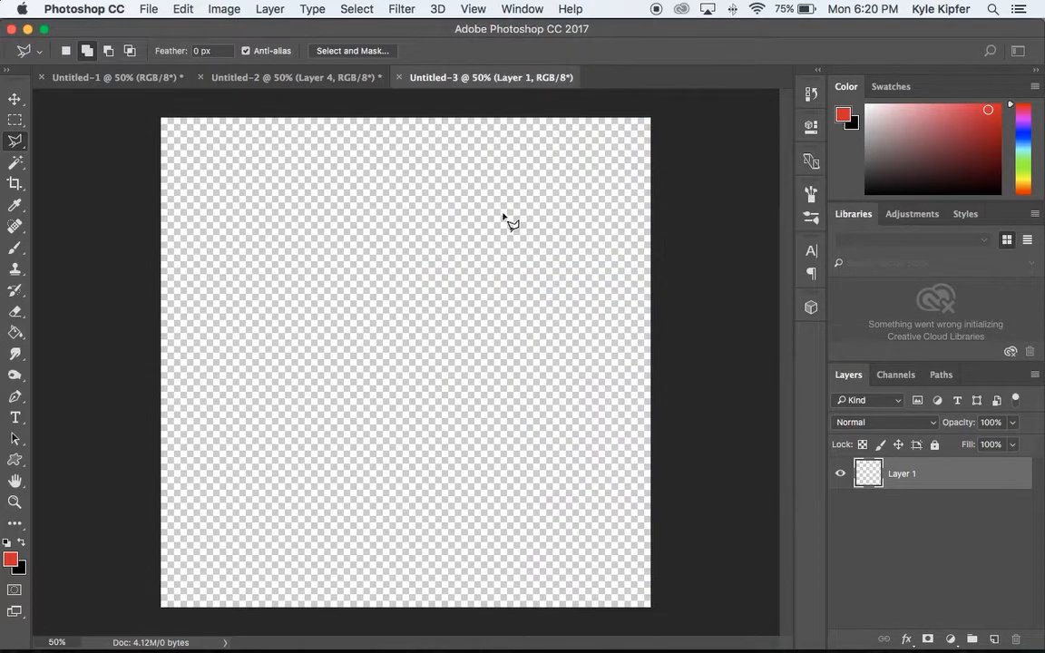
click(472, 8)
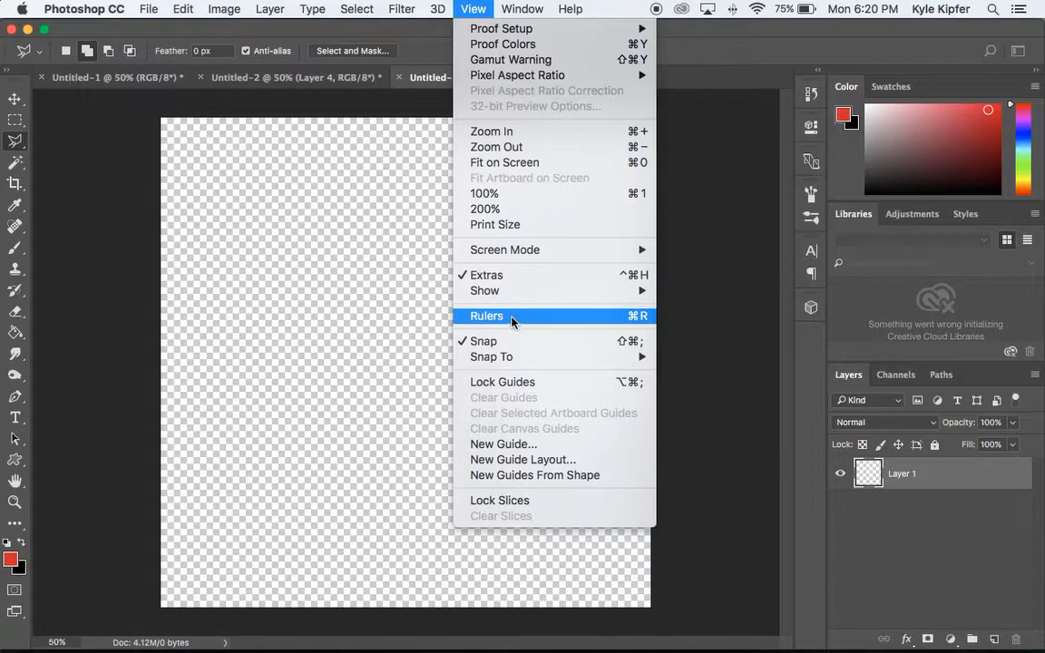
click(486, 316)
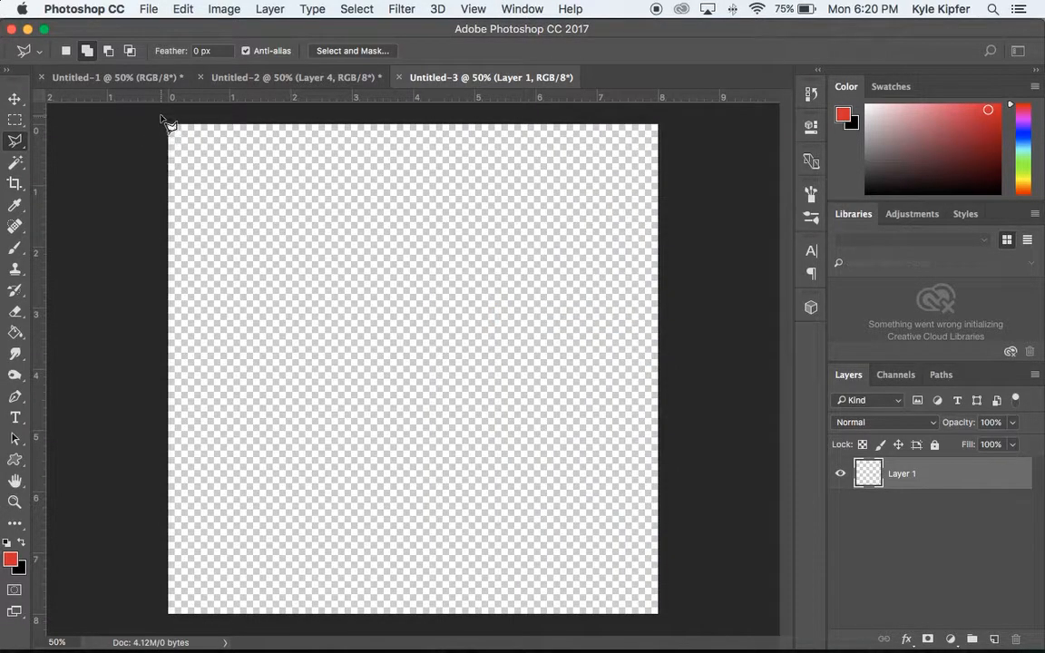
Draw a Polygonal Lasso triangle through the top-left corner, canvas centre and top-edge midpoint.
drag(166, 121, 222, 200)
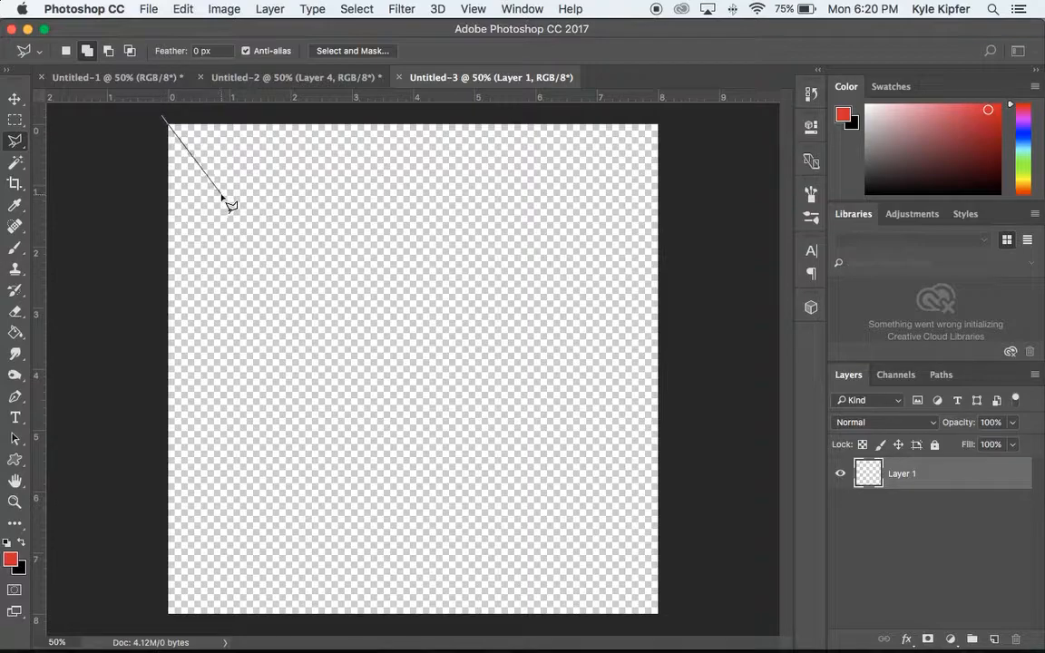
drag(223, 198, 440, 398)
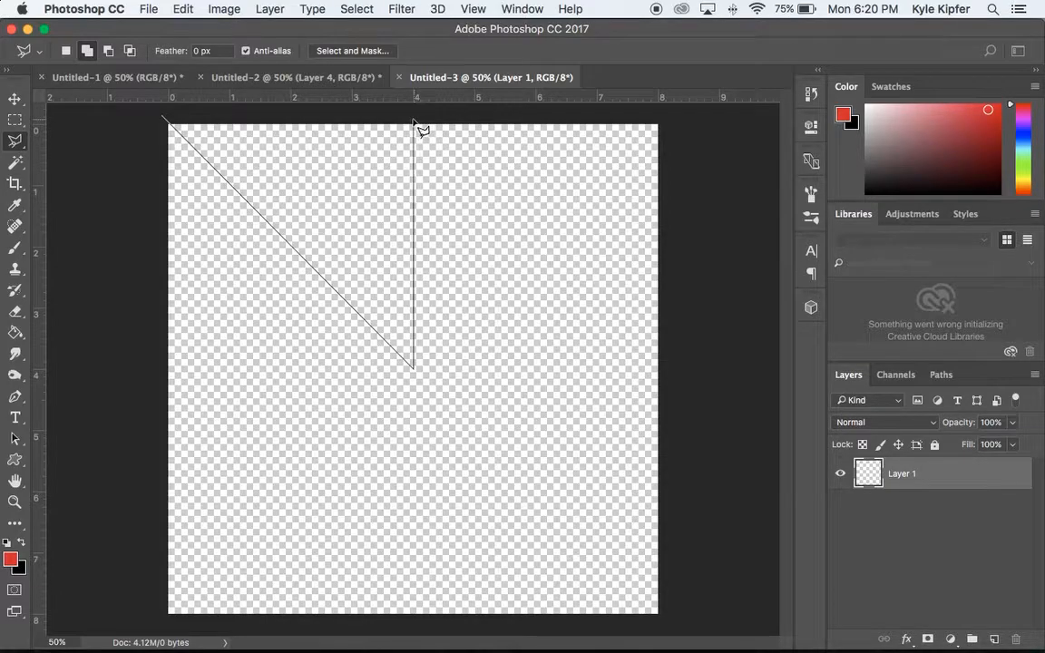
click(245, 103)
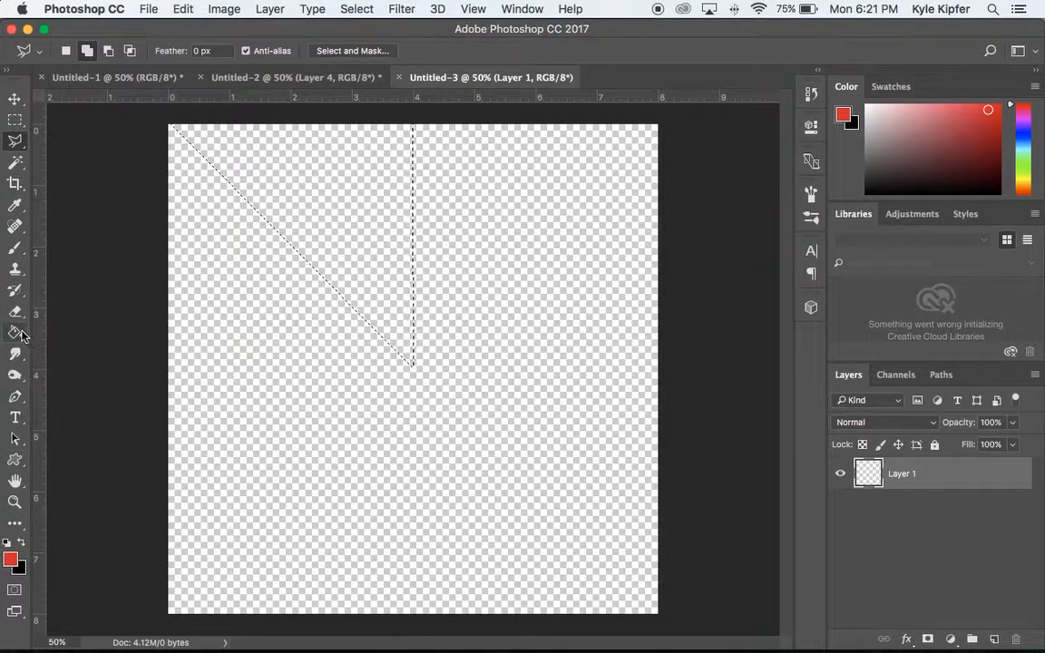
Set the foreground colour to mint green #15f0b0.
click(14, 333)
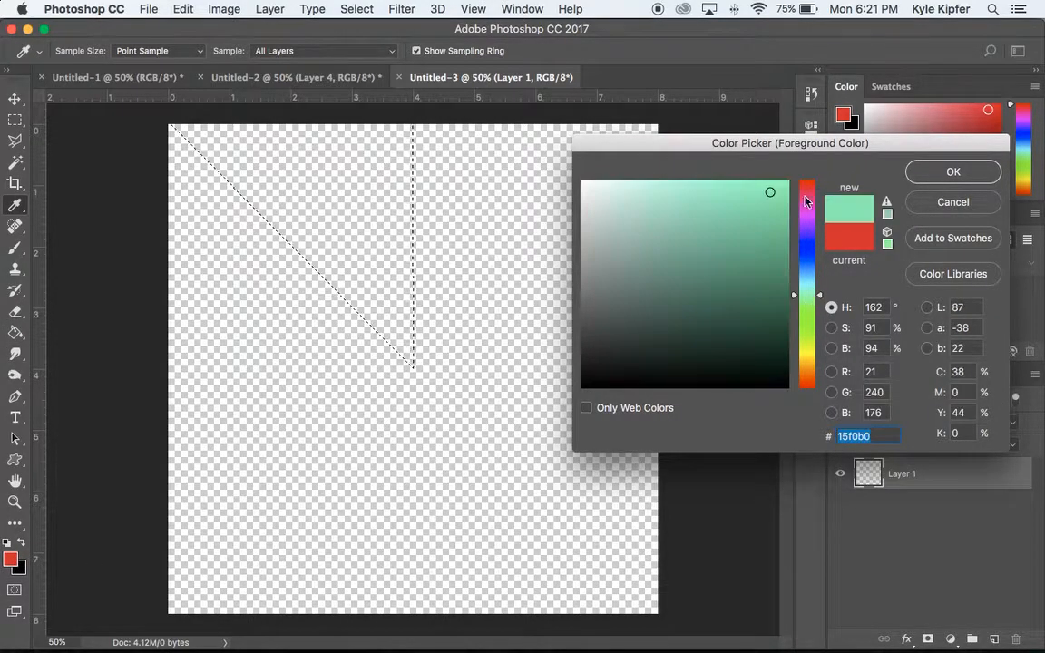
click(953, 171)
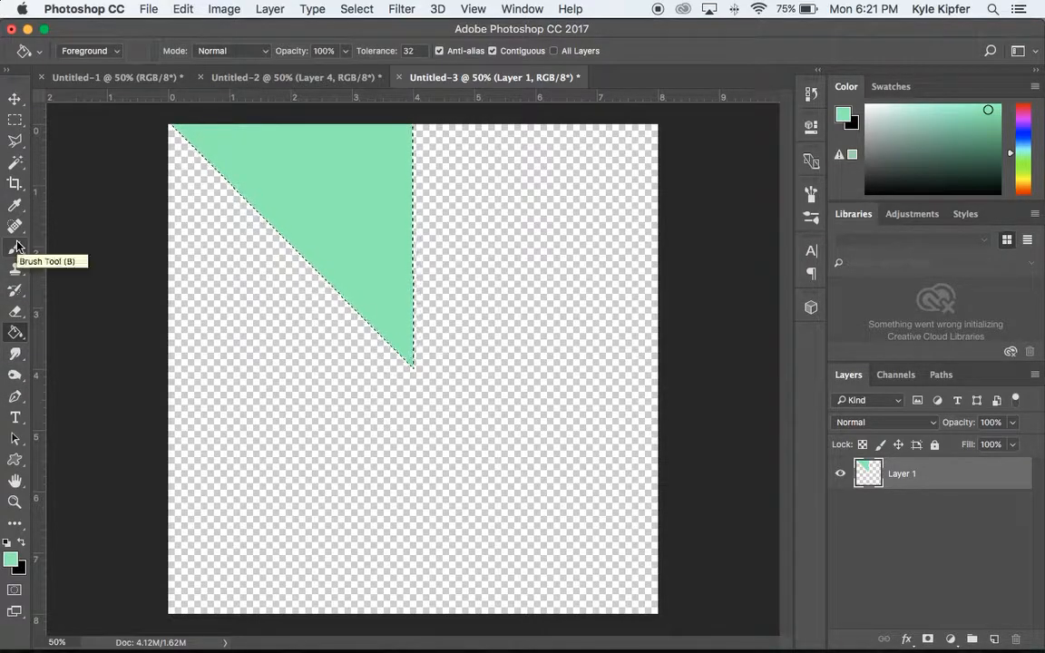
Load the Wet Media Brushes set and select the 54 px spatter brush.
click(16, 249)
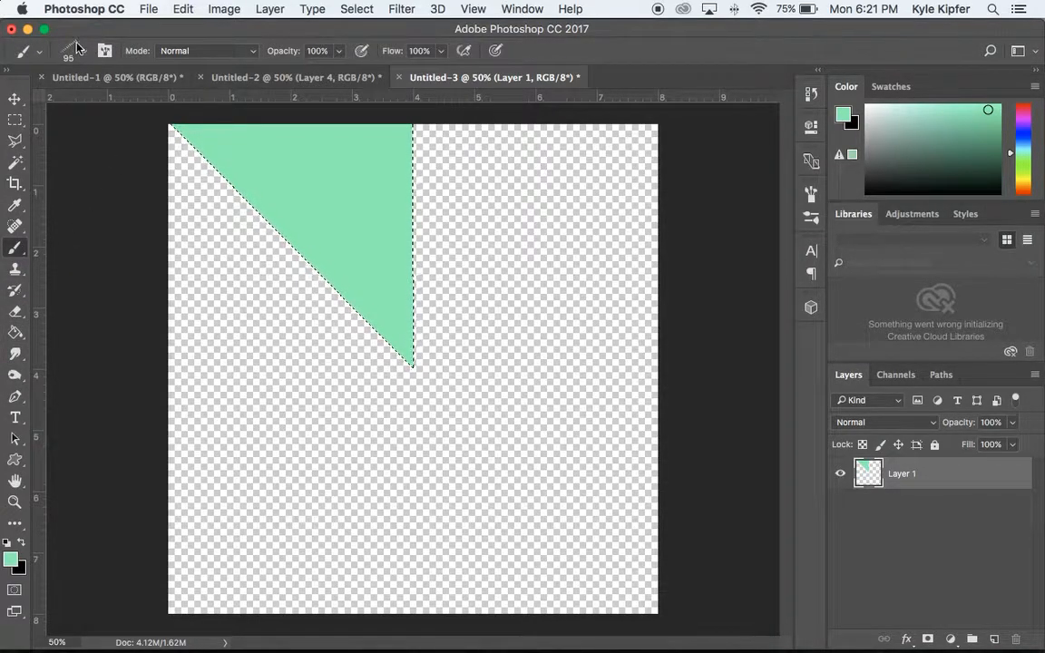
click(68, 50)
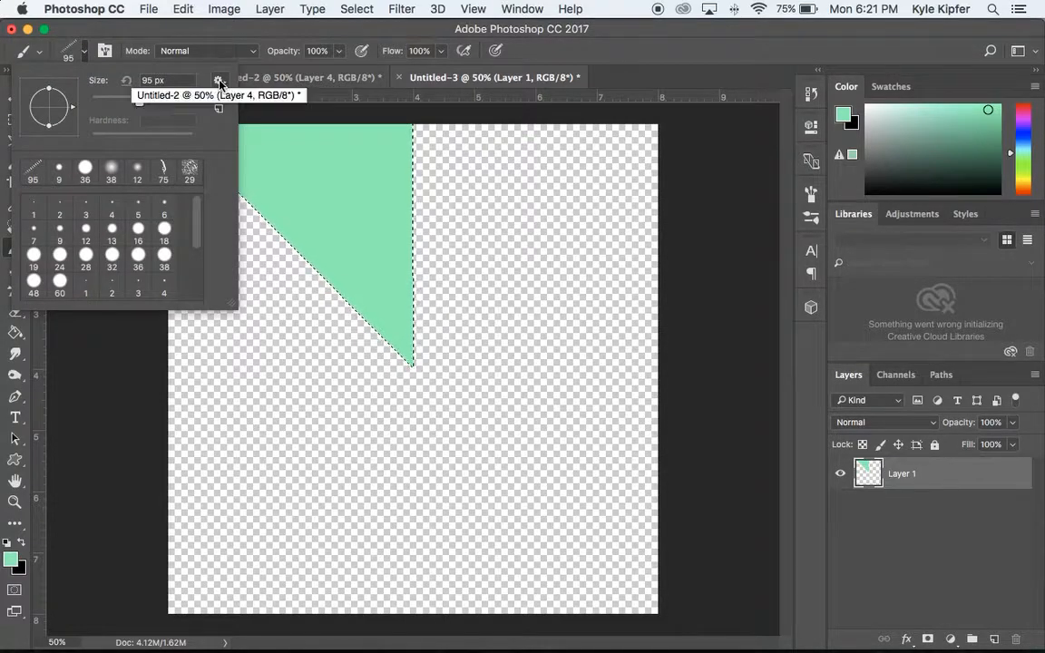
click(218, 81)
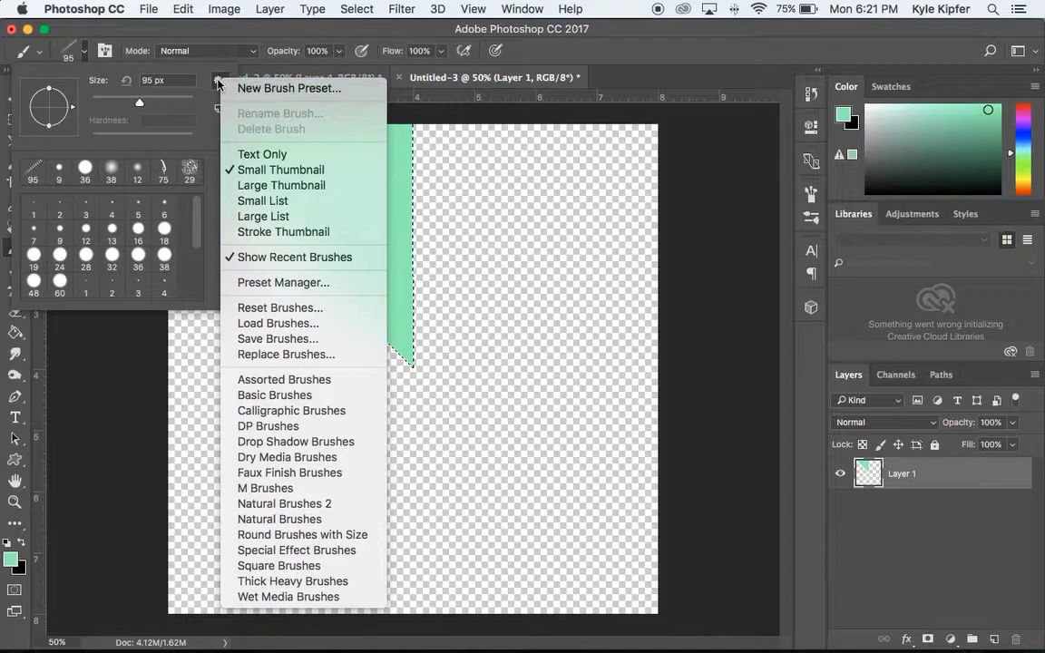
mouse_move(123, 91)
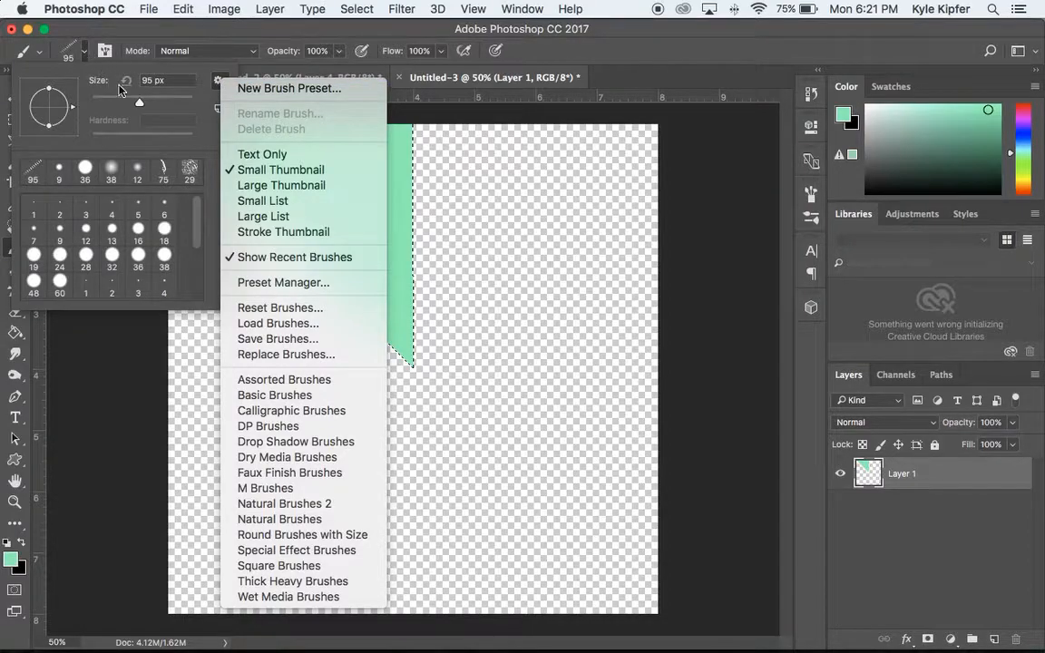
mouse_move(274, 395)
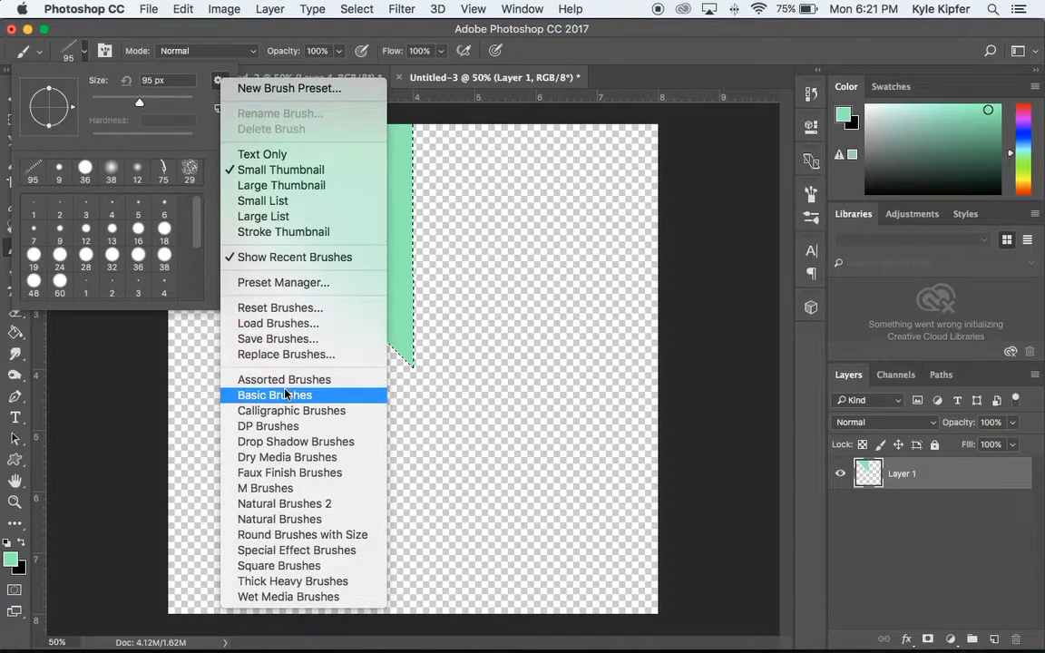
mouse_move(289, 597)
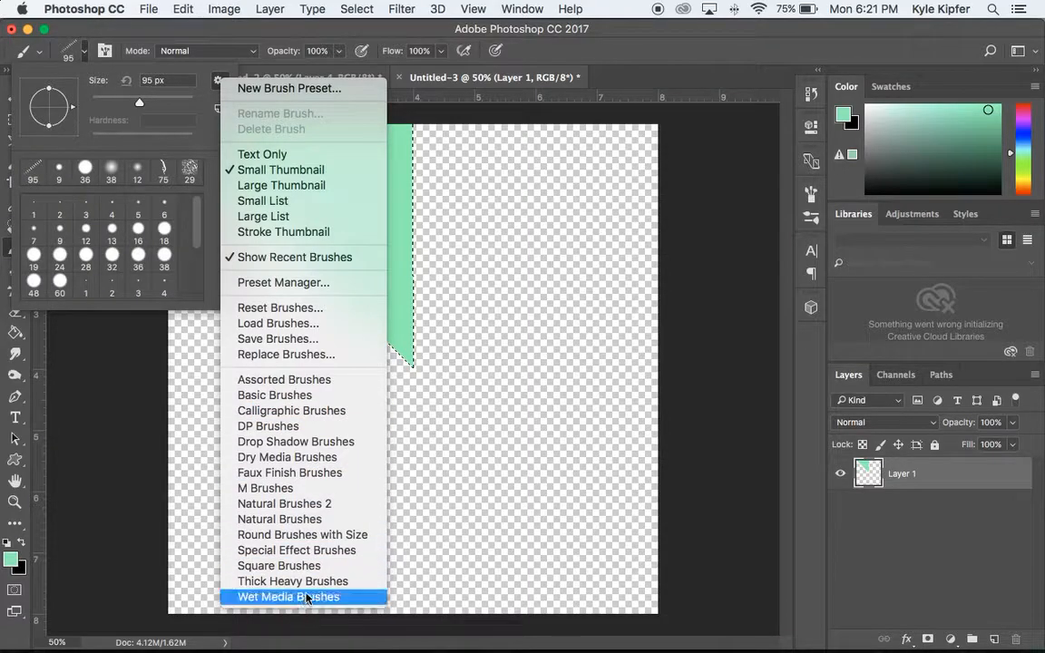
mouse_move(287, 457)
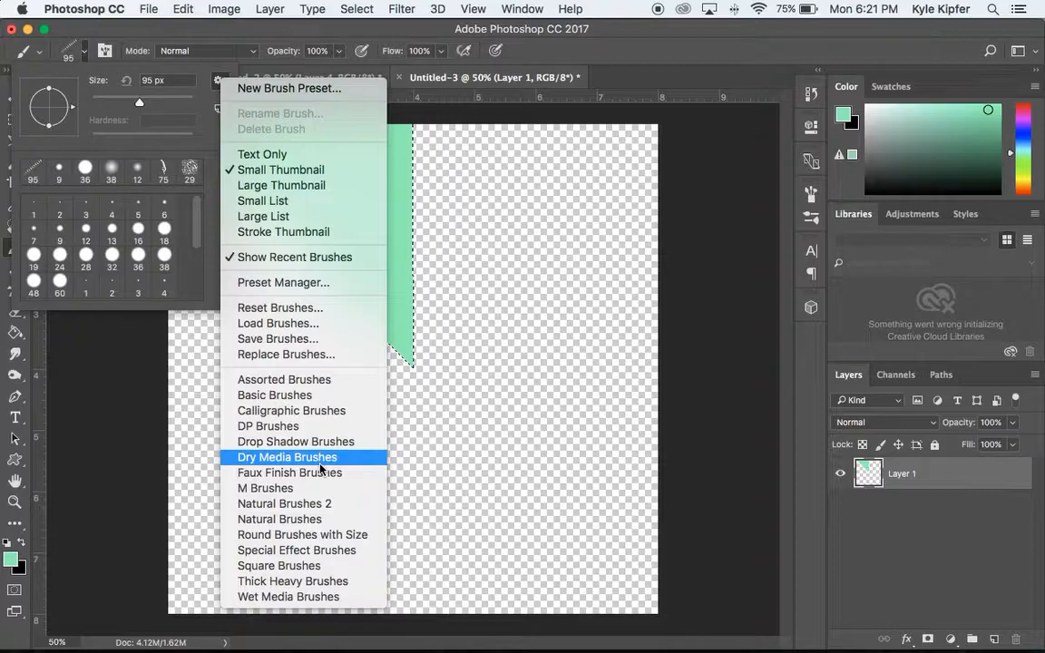
mouse_move(313, 473)
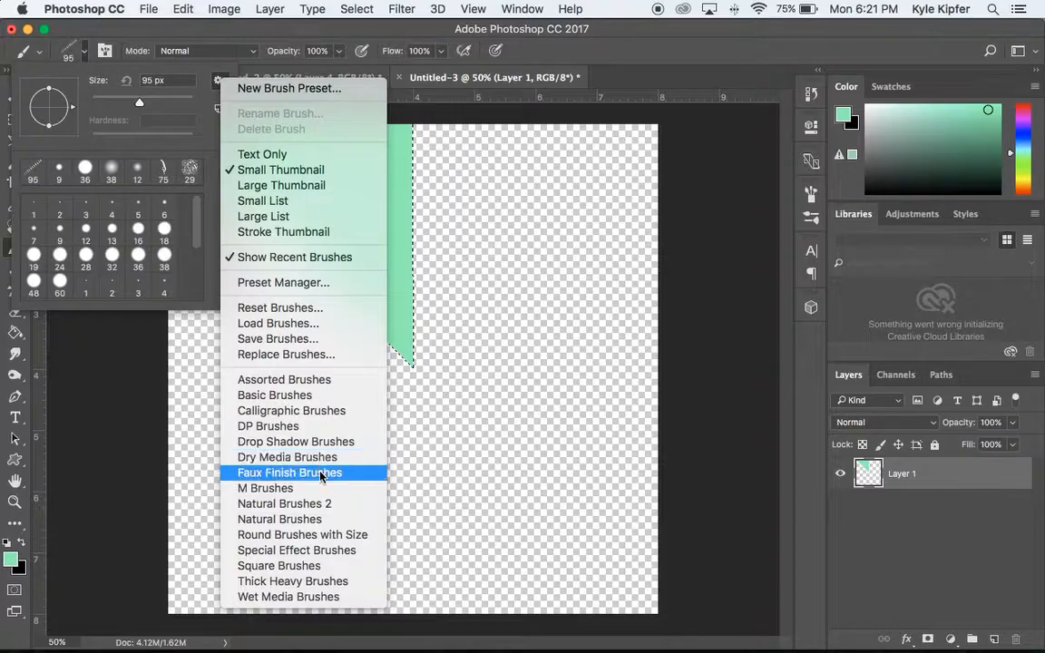
mouse_move(288, 596)
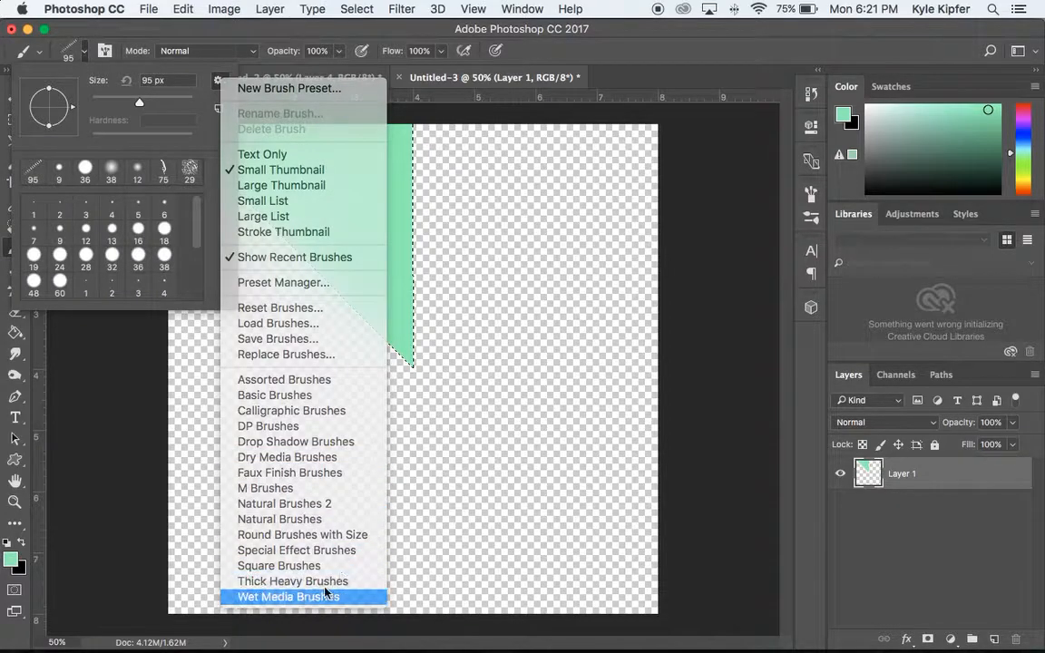
click(288, 597)
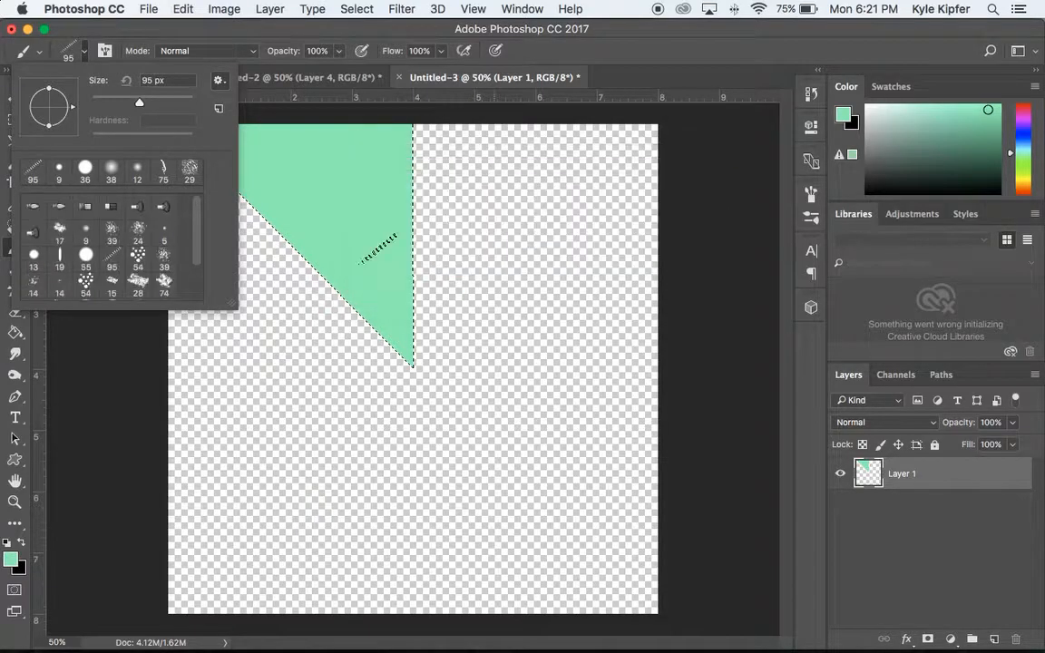
scroll(down, 3)
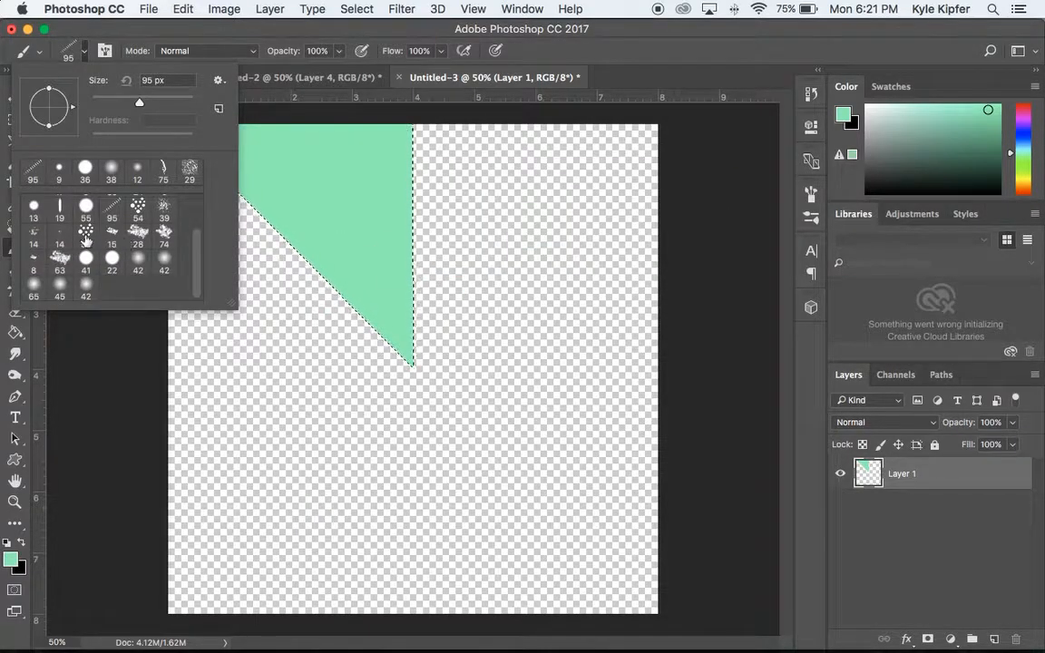
click(85, 231)
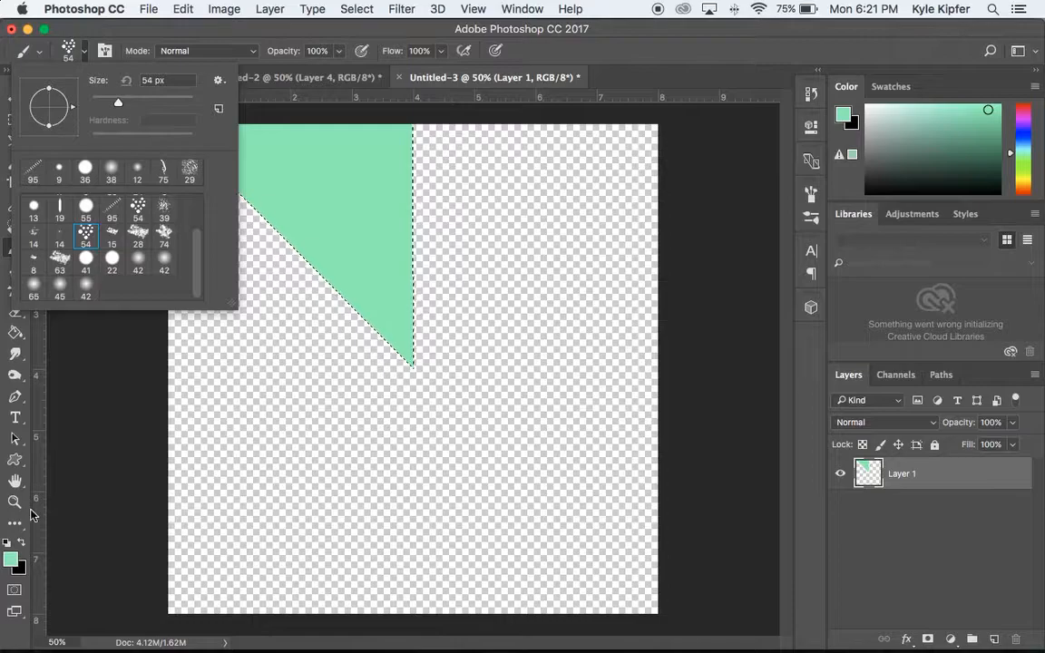
Paint blue spatter strokes inside the triangular selection.
click(13, 560)
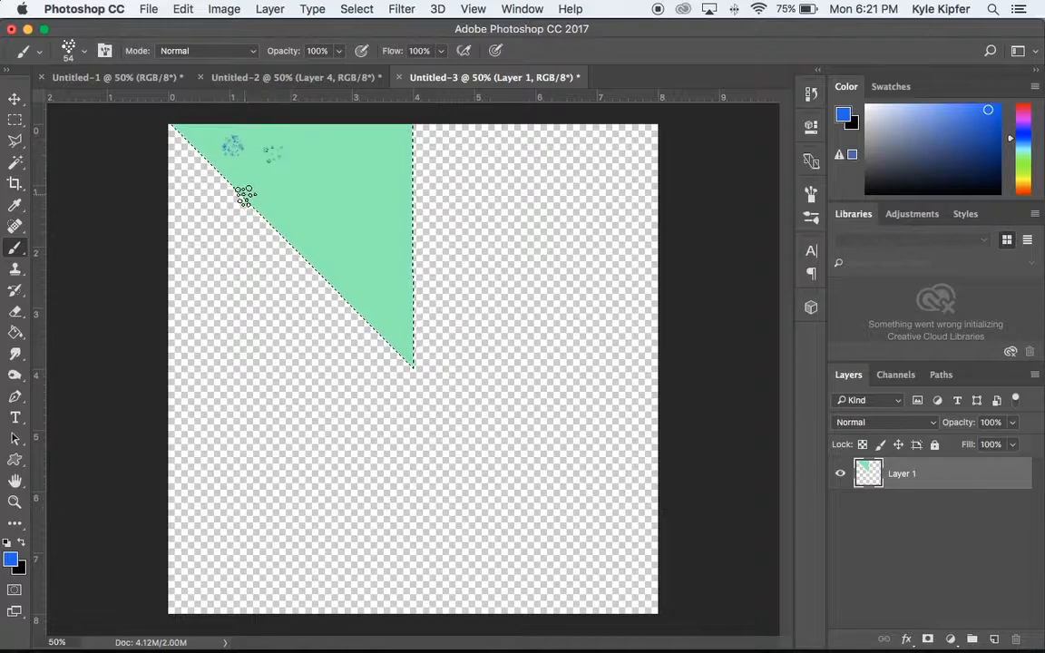
drag(245, 195, 431, 227)
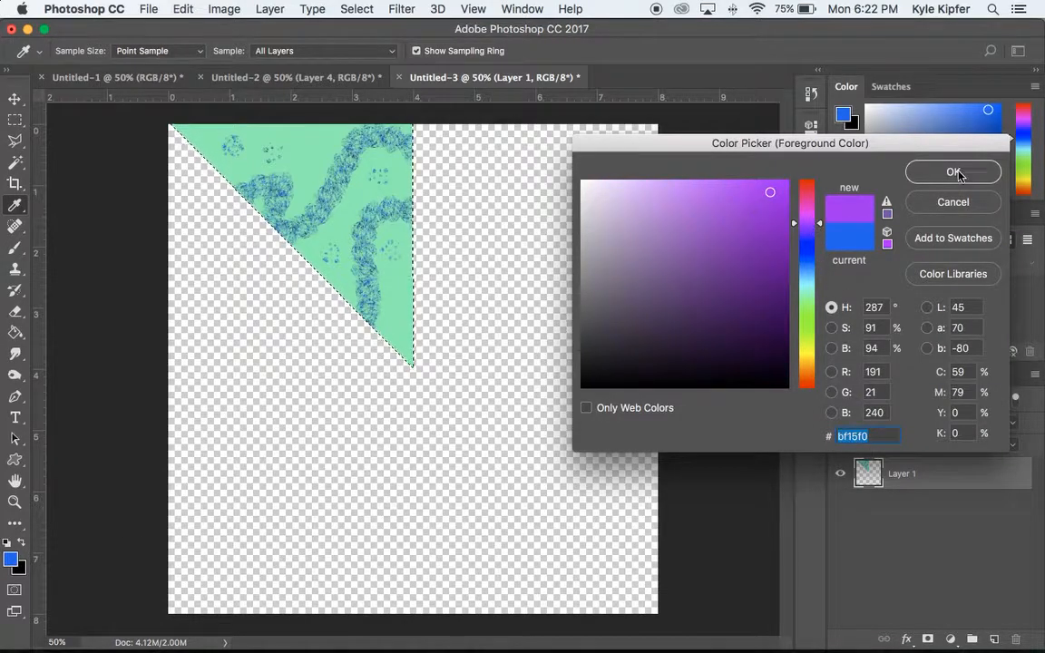
Paint purple strokes over the triangle with the 95 px striped brush.
click(952, 172)
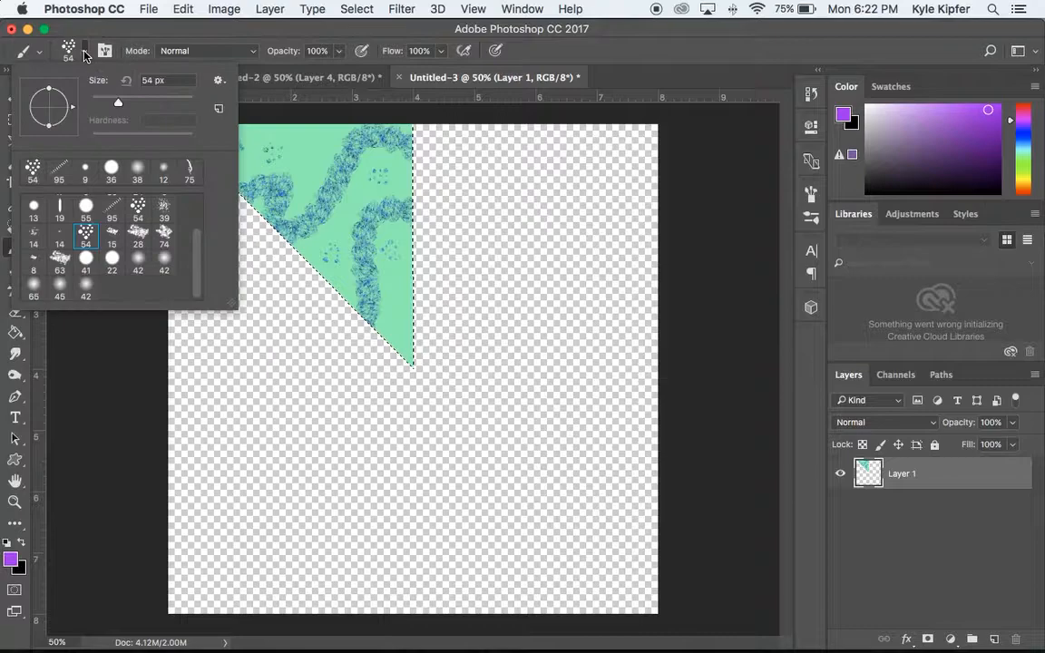
click(111, 204)
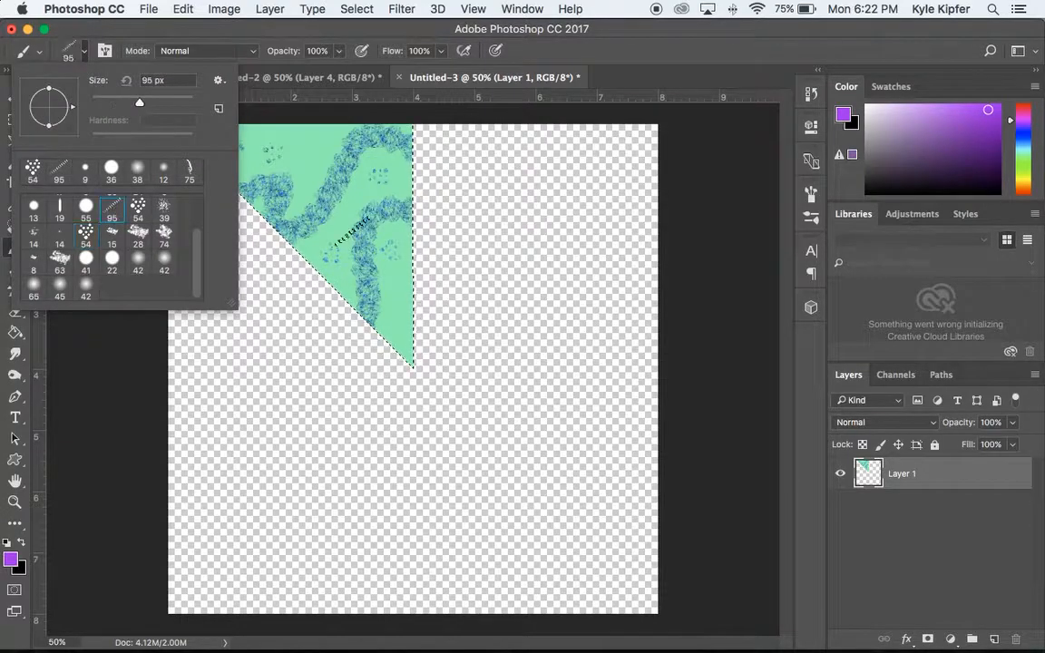
drag(345, 272, 408, 254)
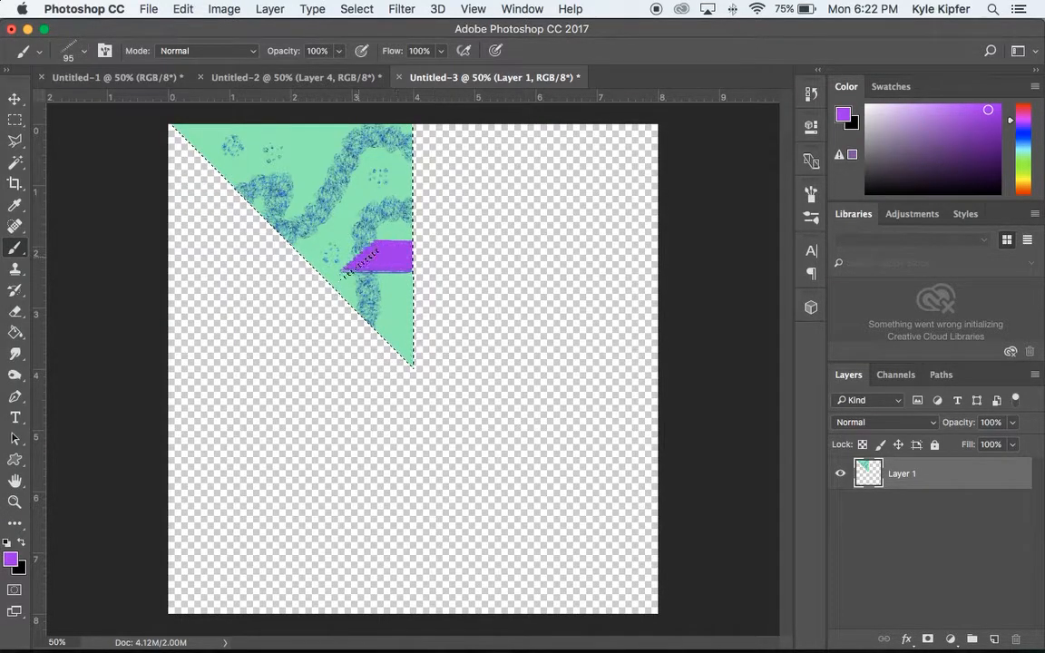
drag(381, 263, 381, 336)
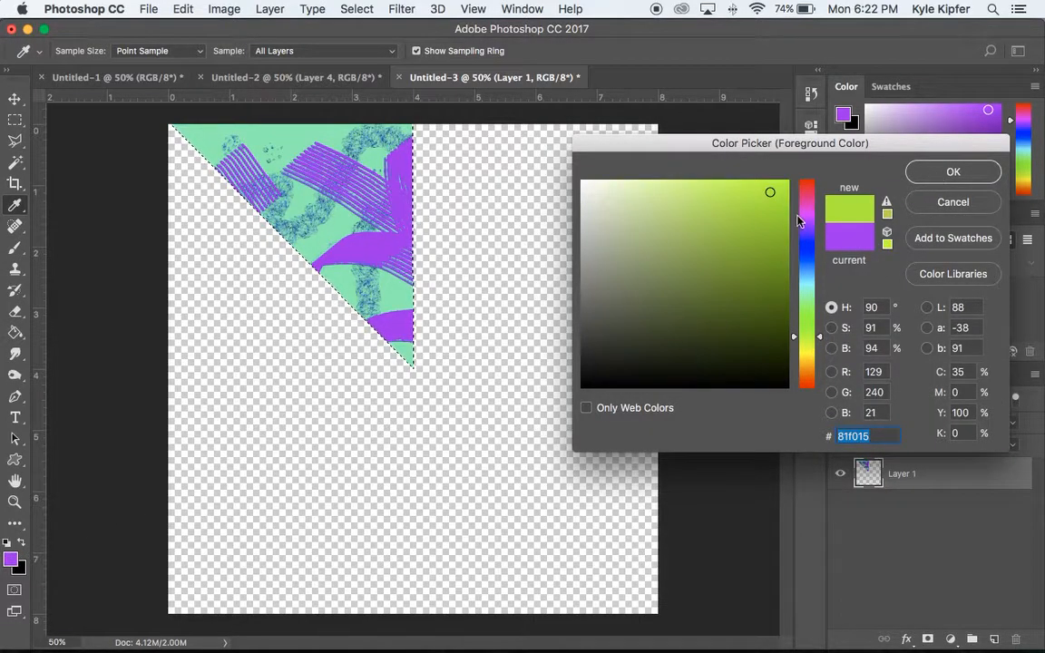
Paint lime-yellow zigzag lines across the slice with a 5 px round brush.
click(952, 171)
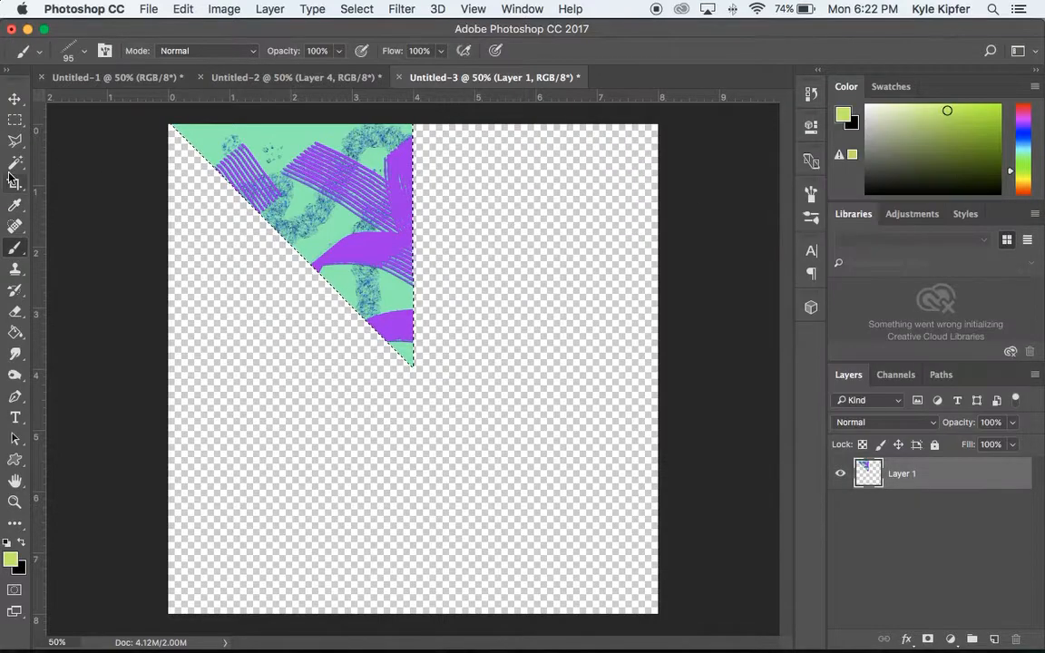
click(105, 50)
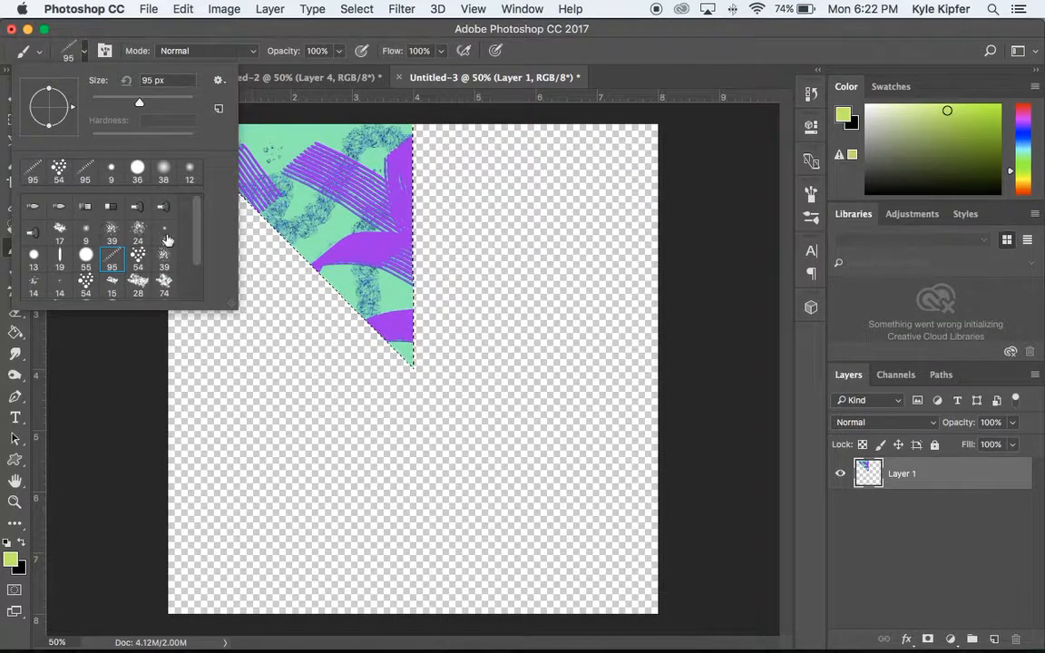
click(164, 232)
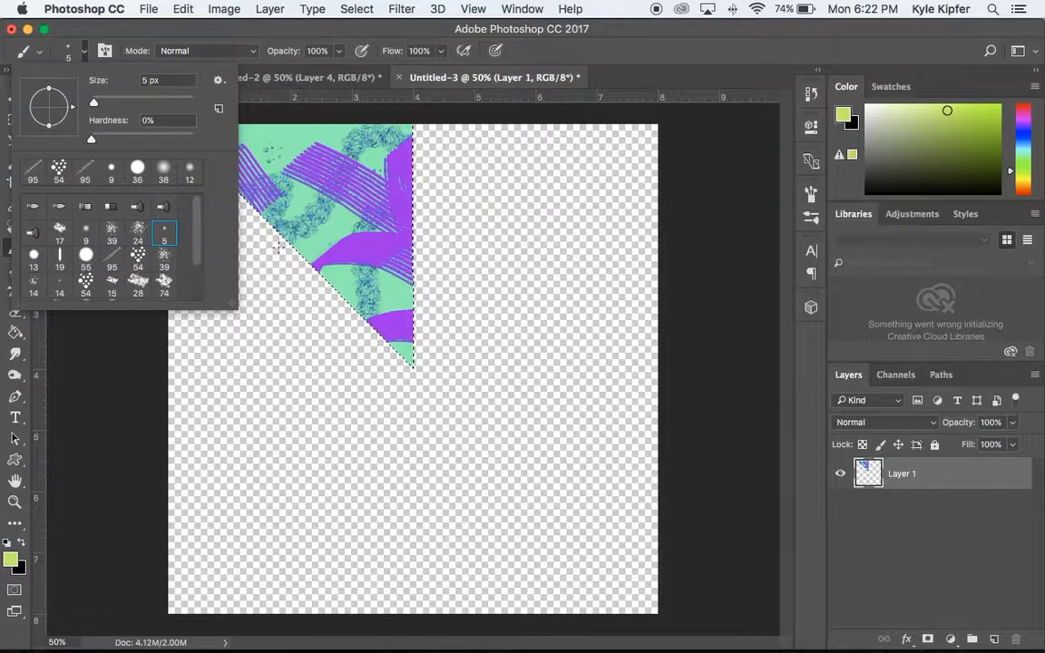
click(85, 240)
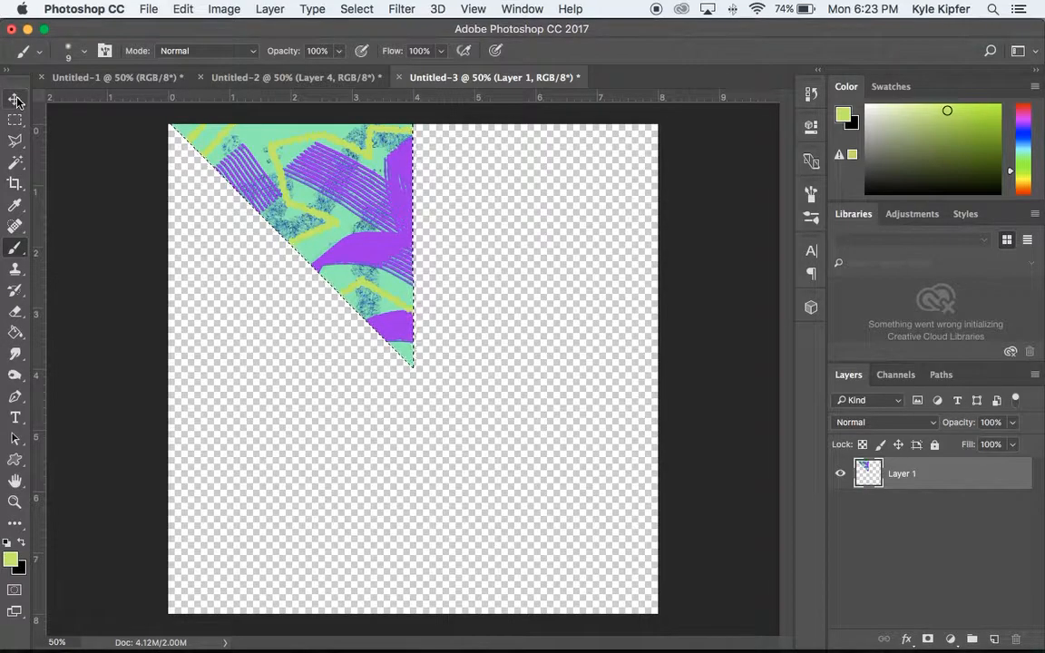
Copy the slice, flip it horizontally, then revert to the Duplicate history state.
click(14, 99)
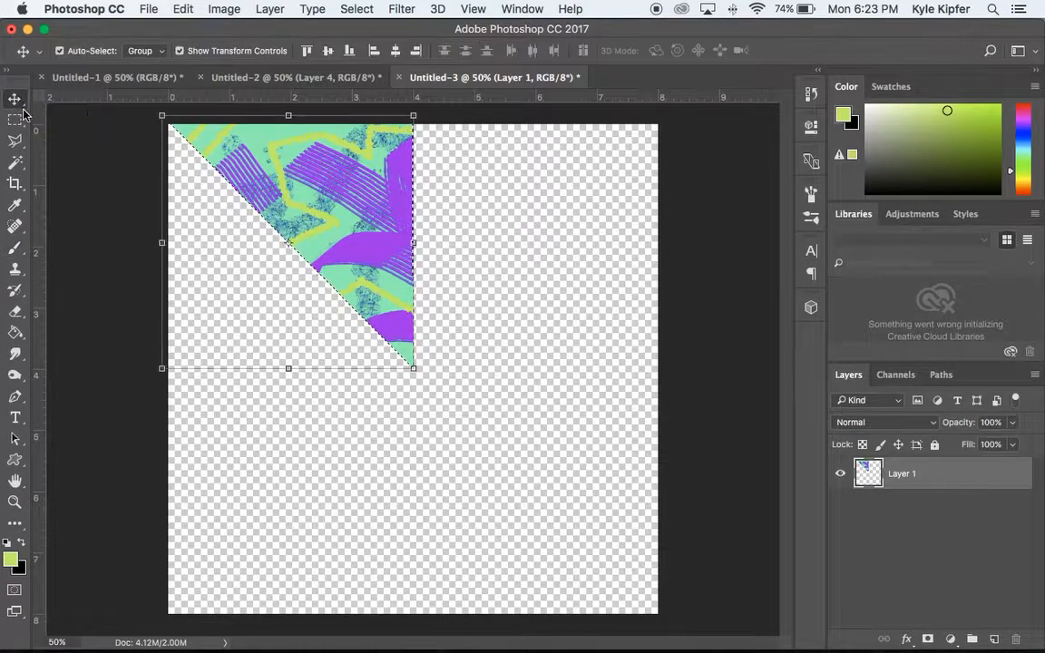
mouse_move(333, 233)
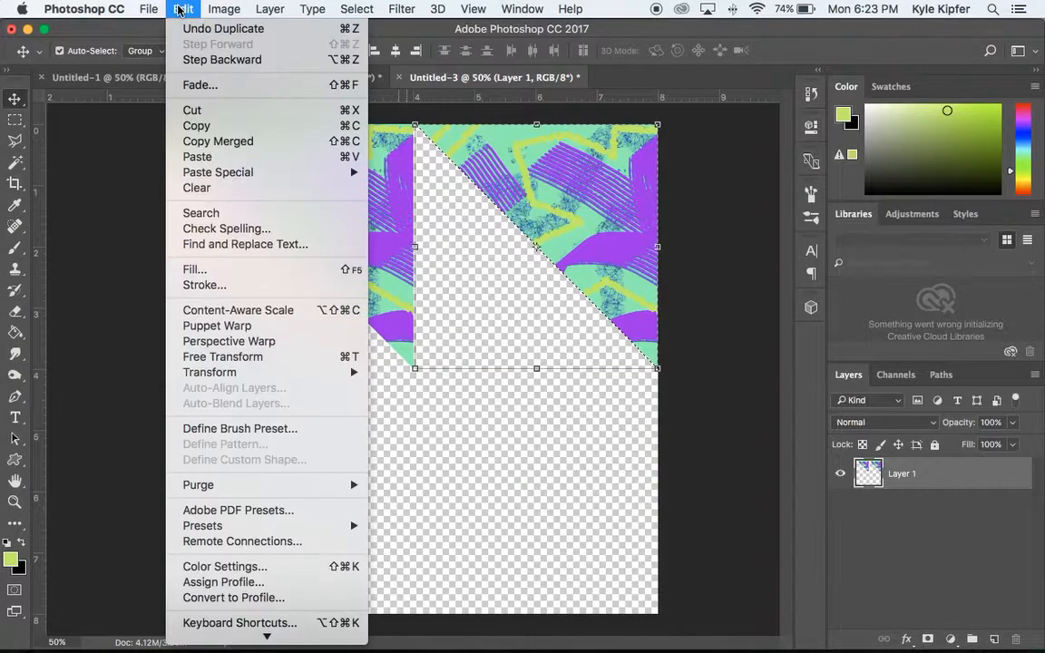
mouse_move(209, 372)
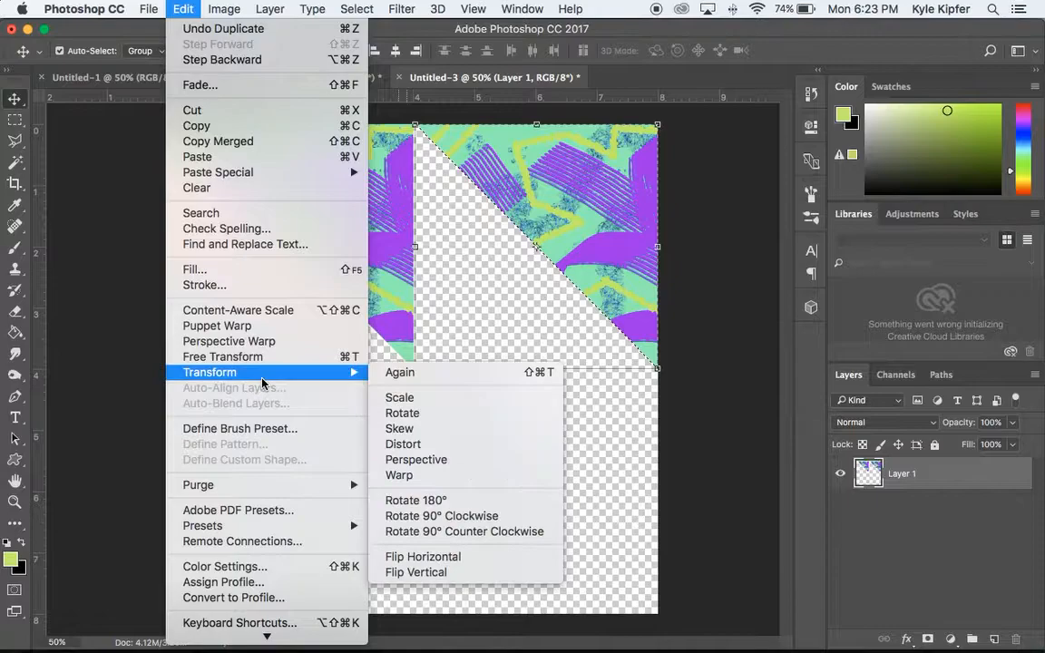
mouse_move(421, 475)
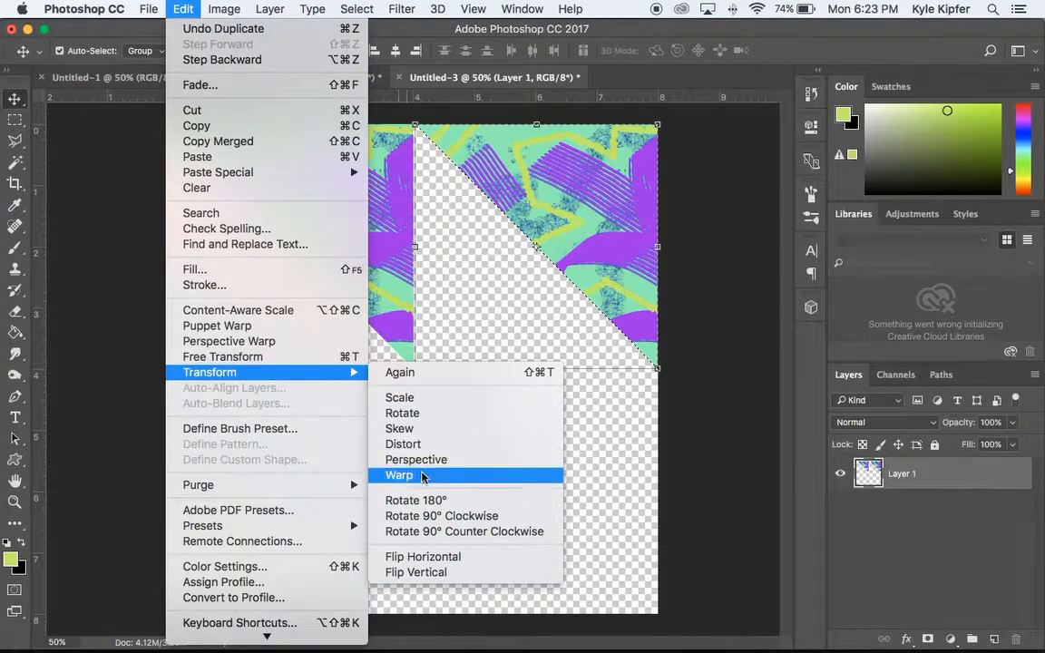
mouse_move(444, 545)
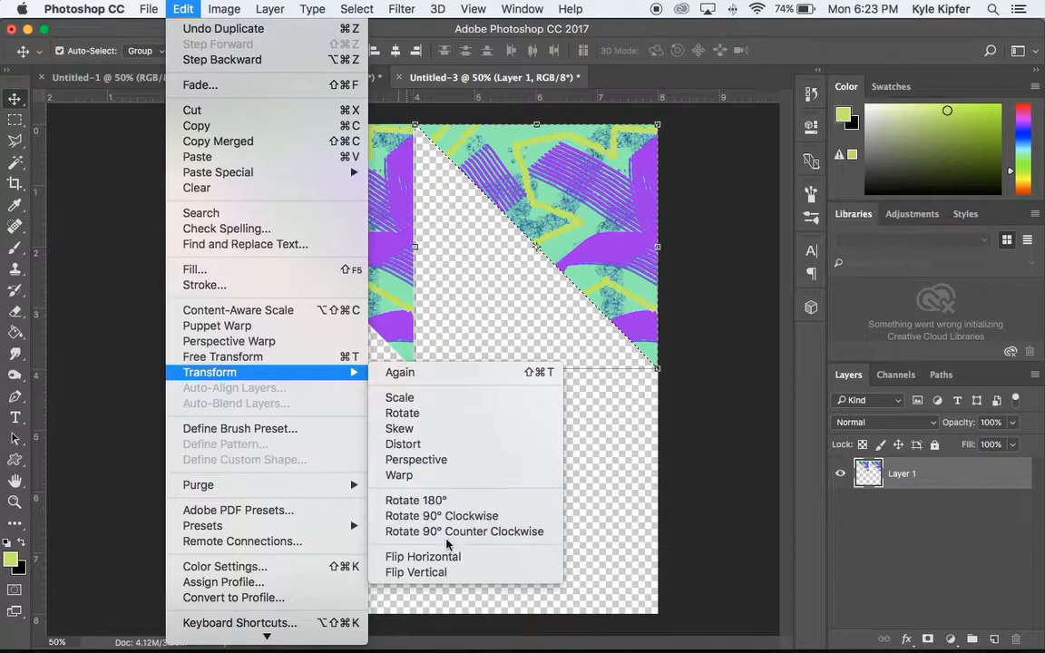
click(415, 572)
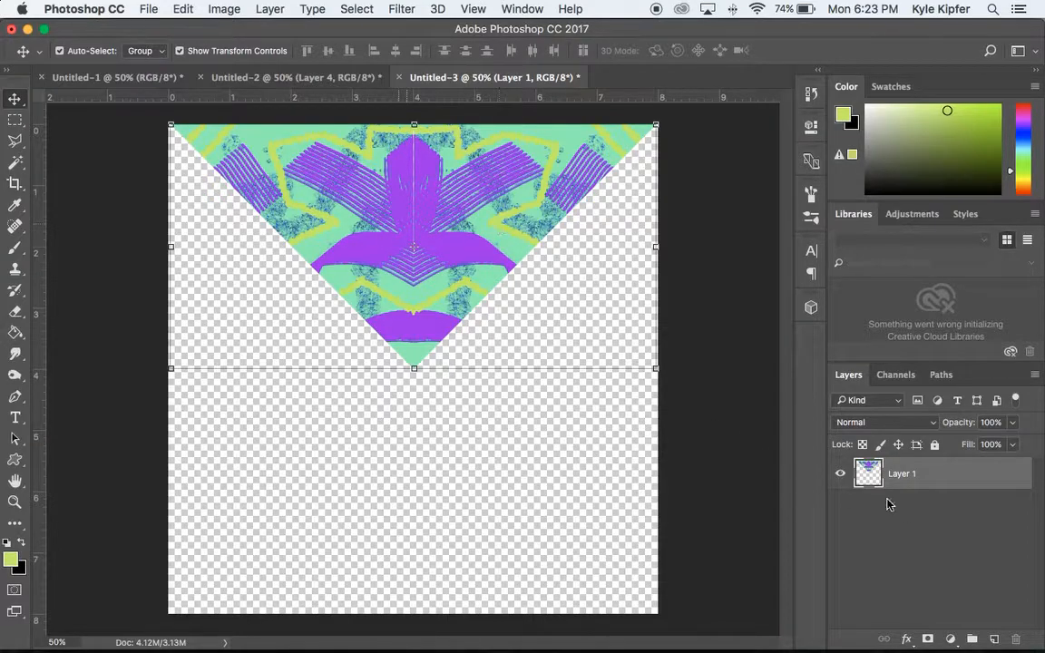
mouse_move(712, 315)
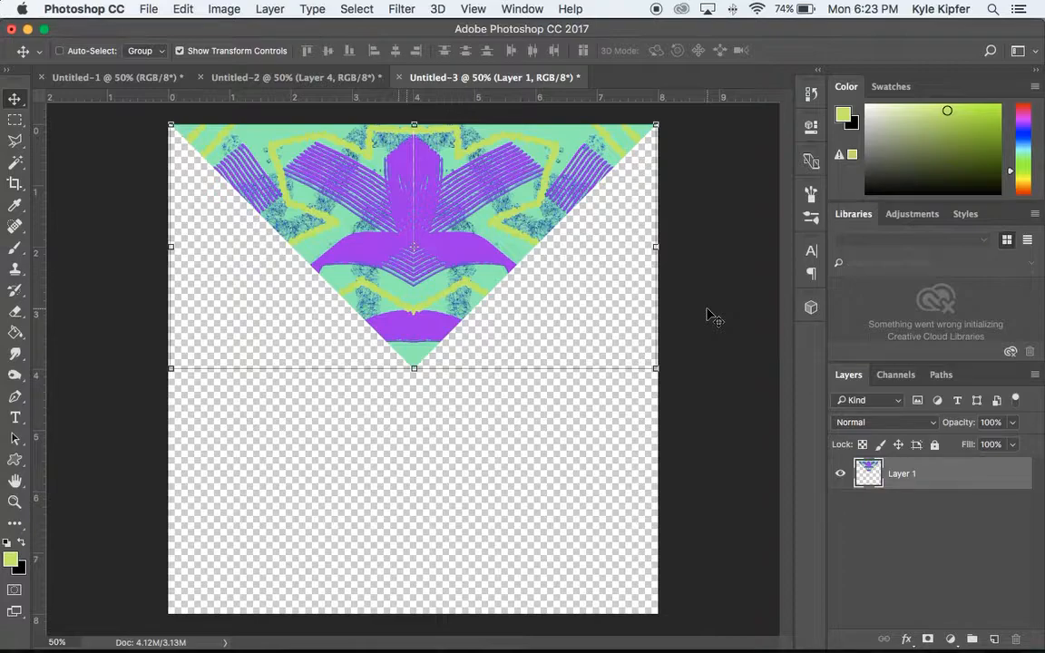
click(810, 92)
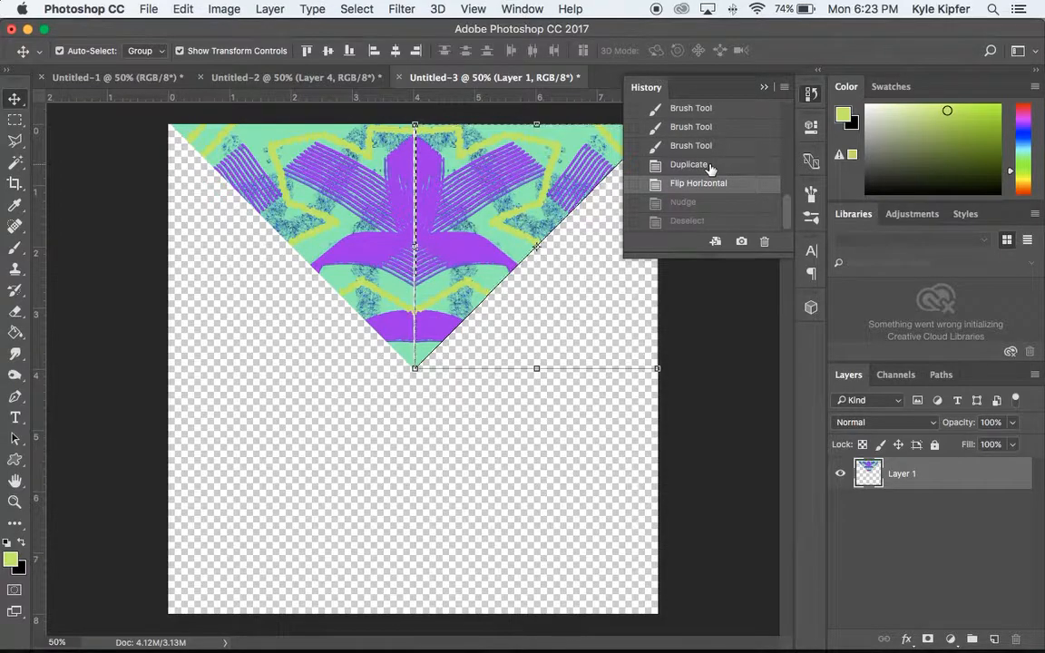
click(689, 165)
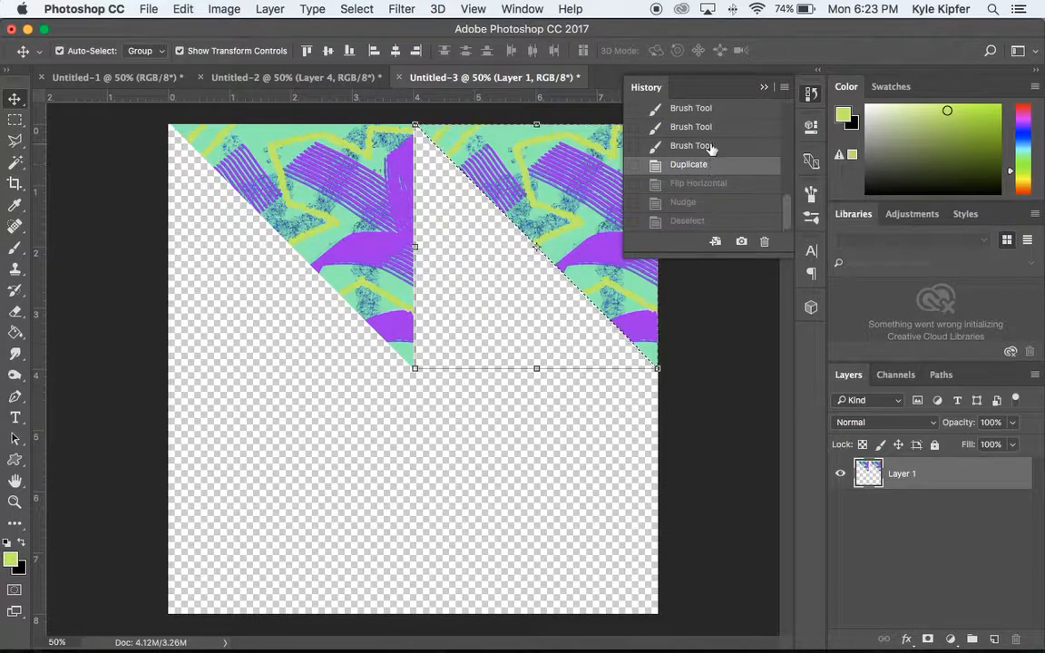
Flip Layer 2's copy horizontally, align it with Layer 1, and select both layers.
click(691, 145)
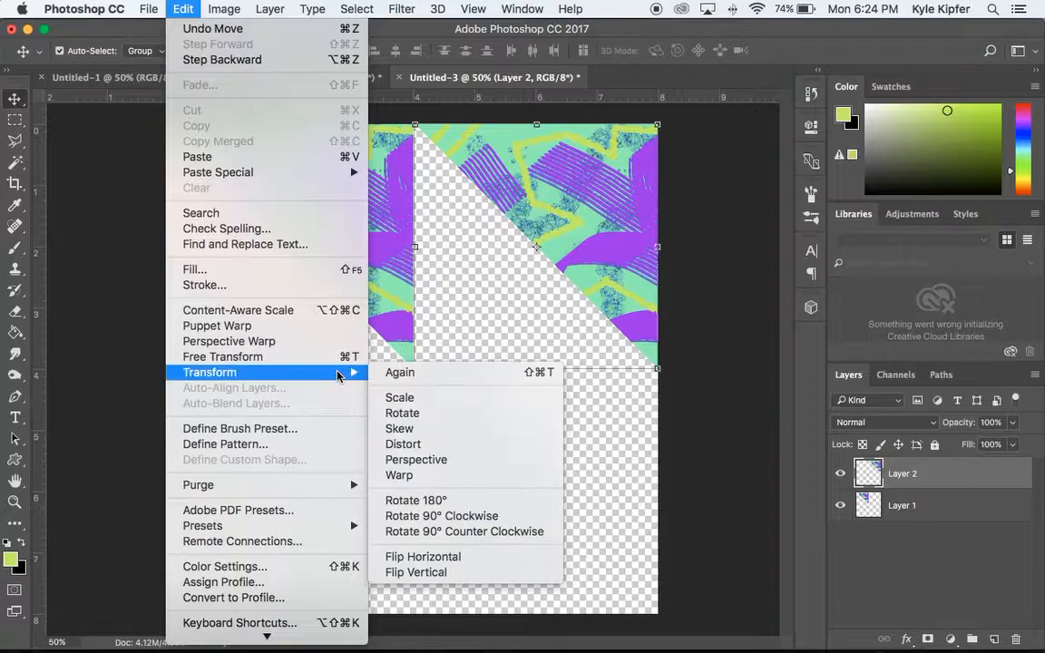
click(416, 572)
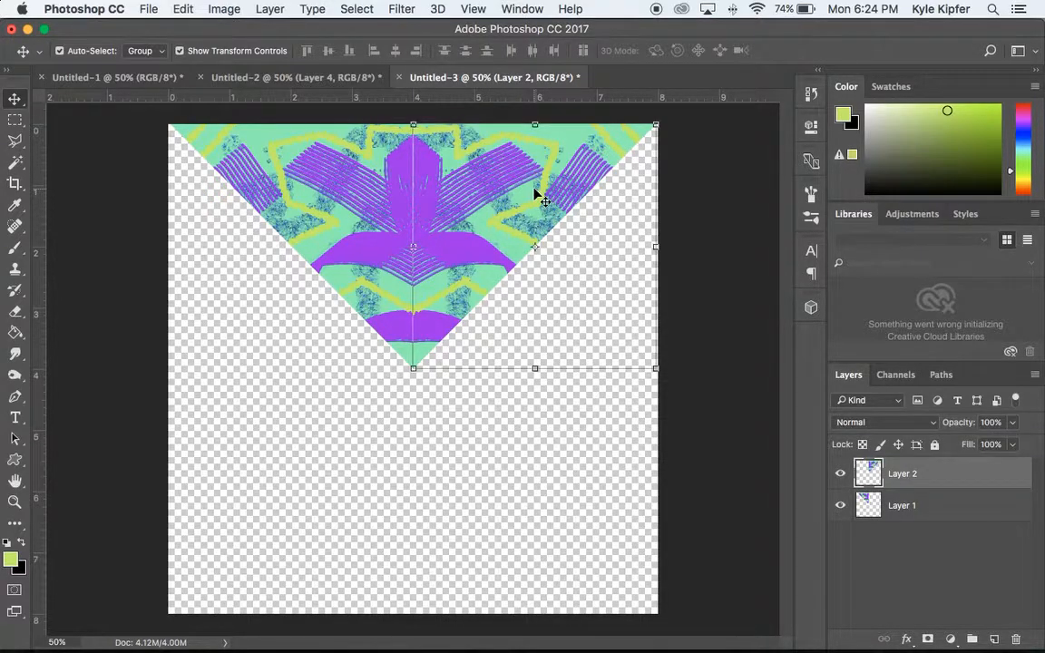
click(522, 413)
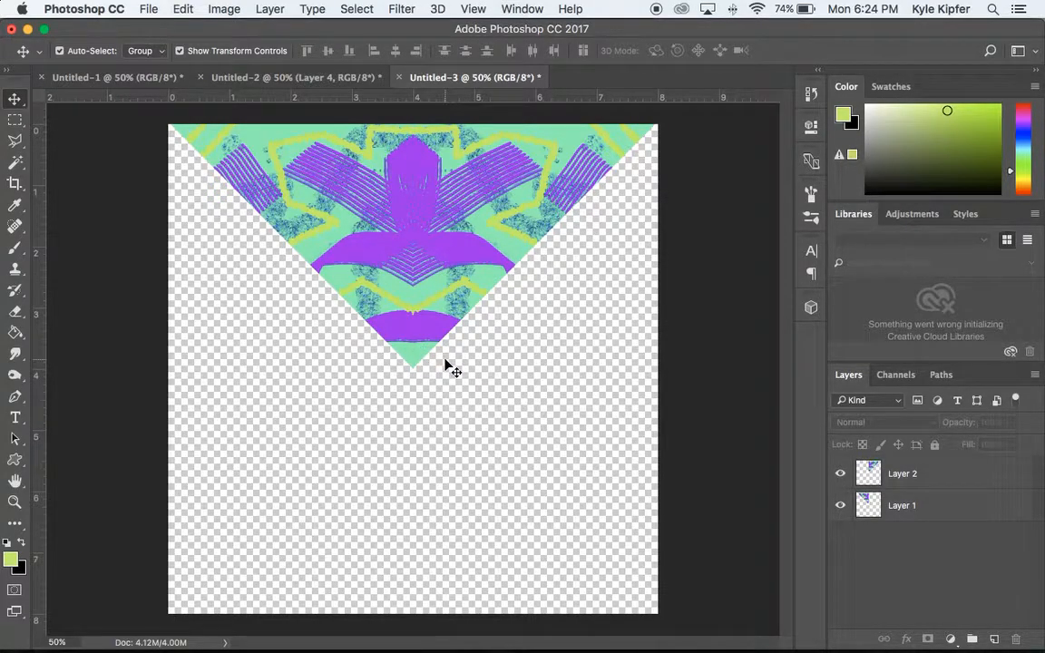
click(902, 506)
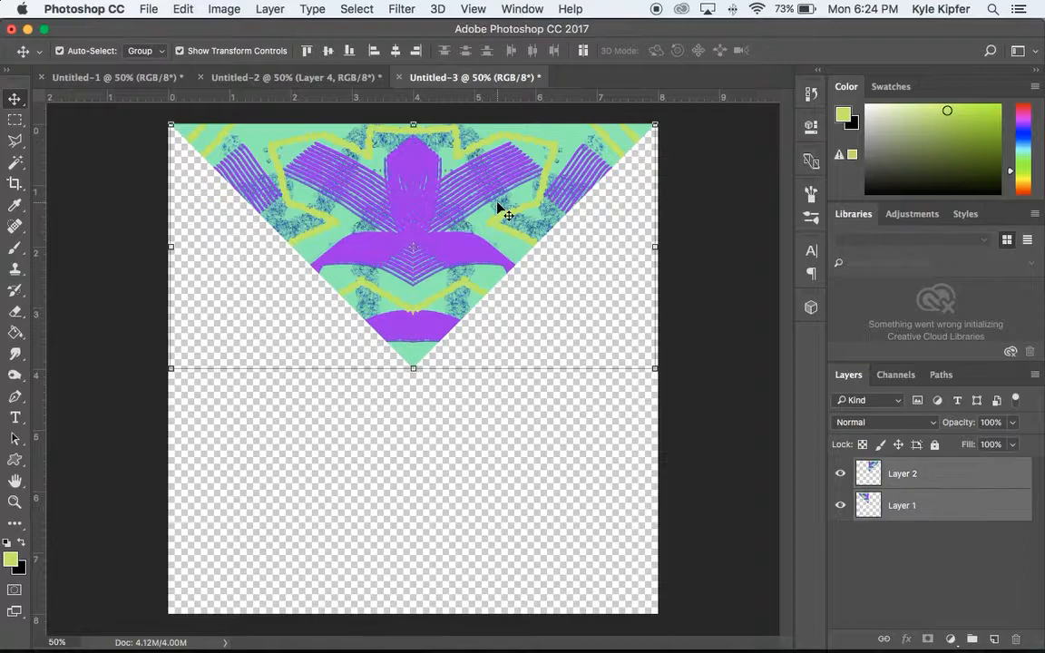
mouse_move(459, 444)
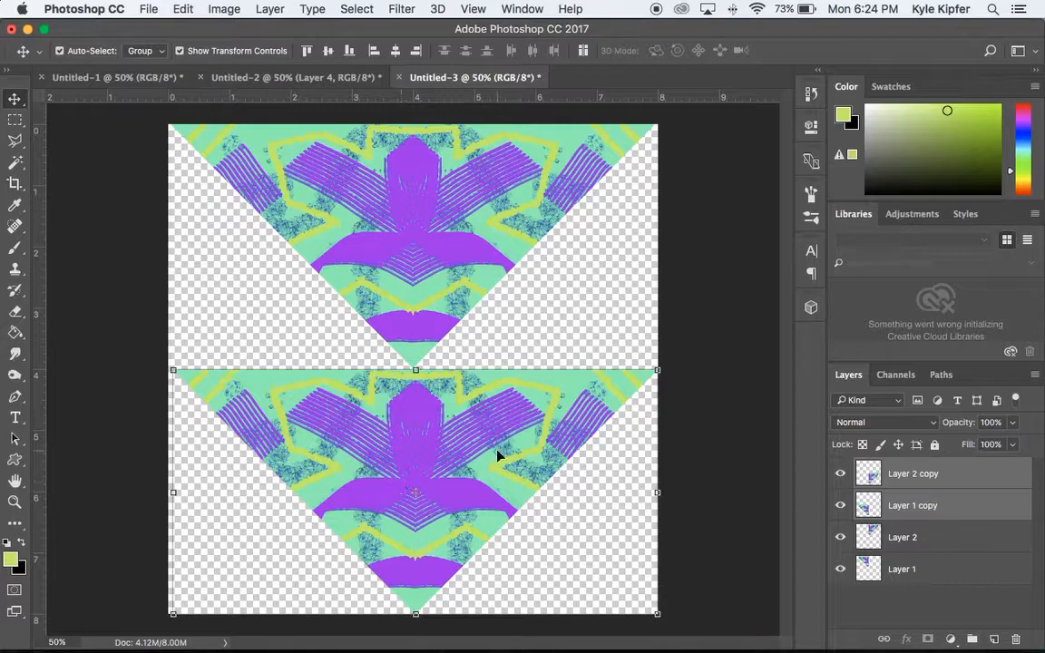
Flip the lower triangle copy vertically so it meets the top triangle tip to tip.
click(183, 8)
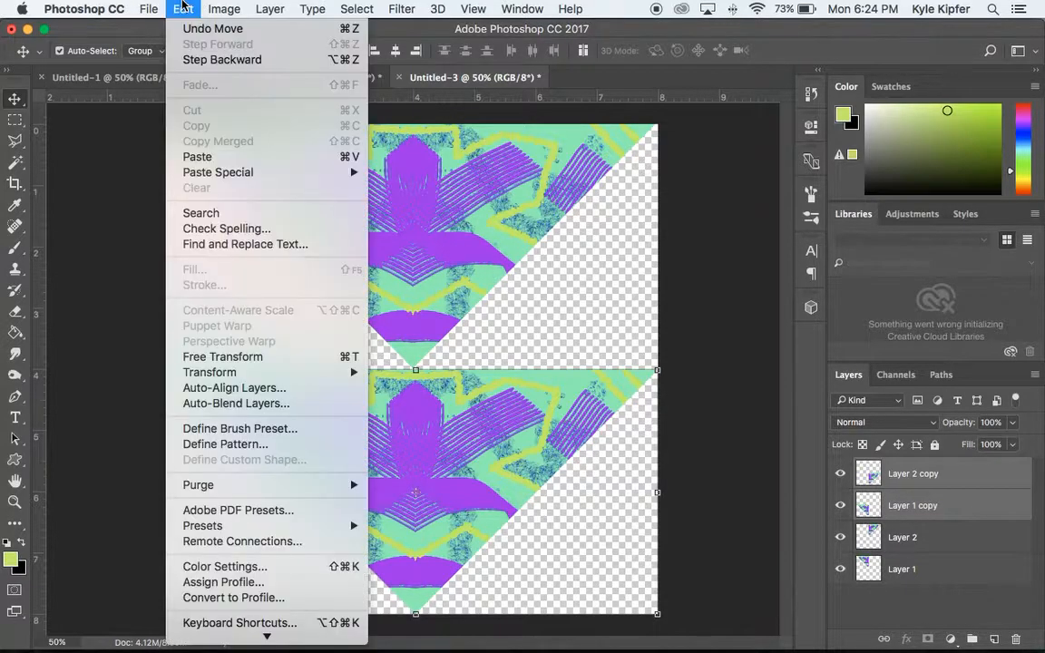
mouse_move(209, 372)
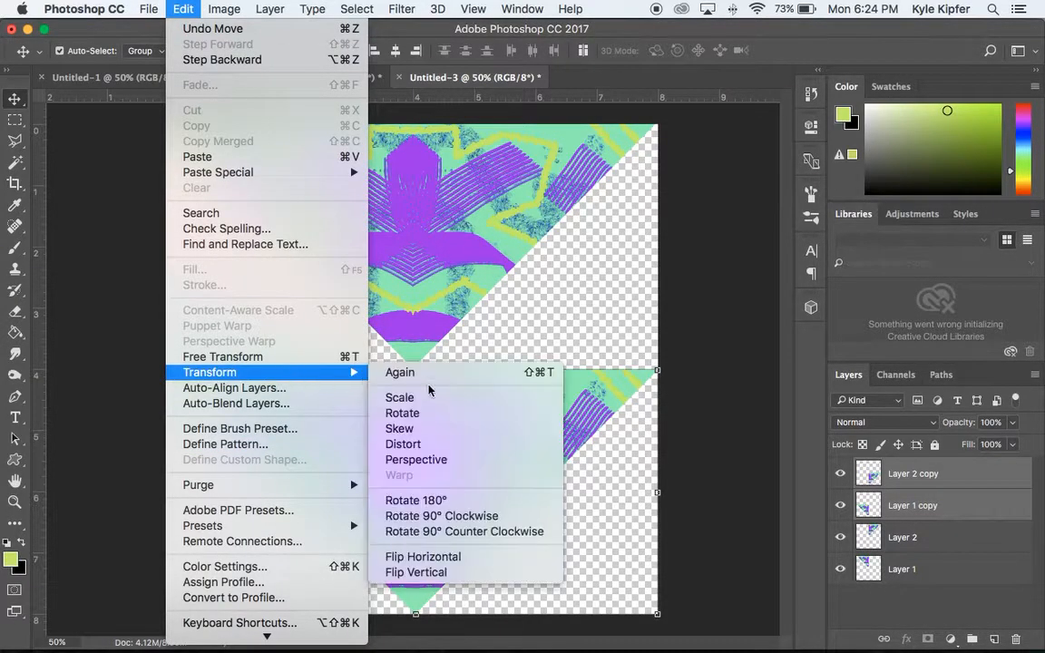
click(416, 571)
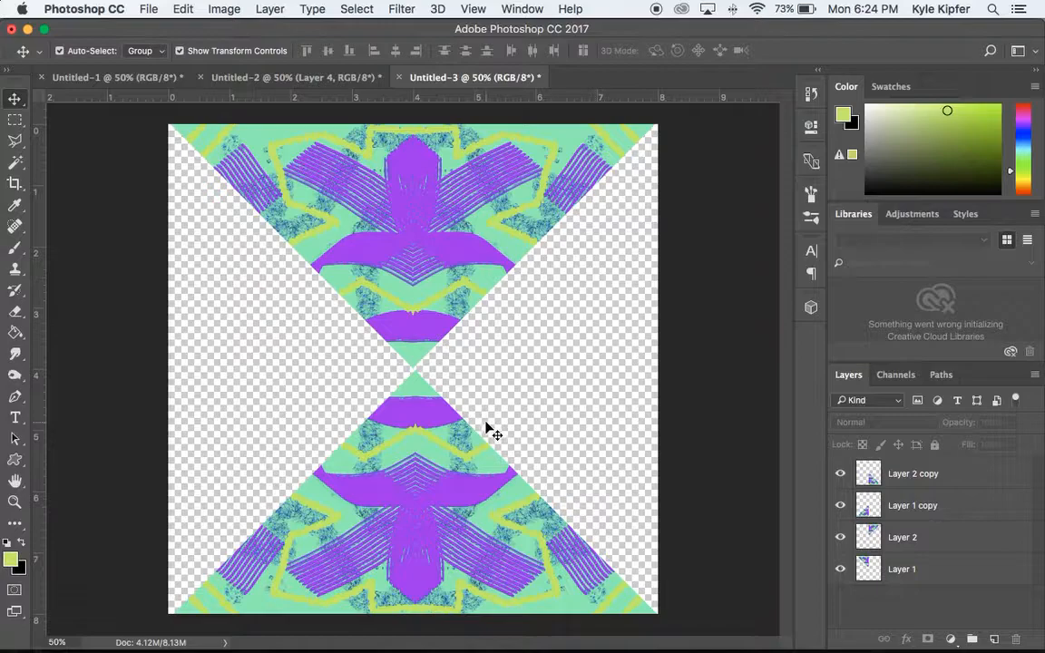
click(913, 506)
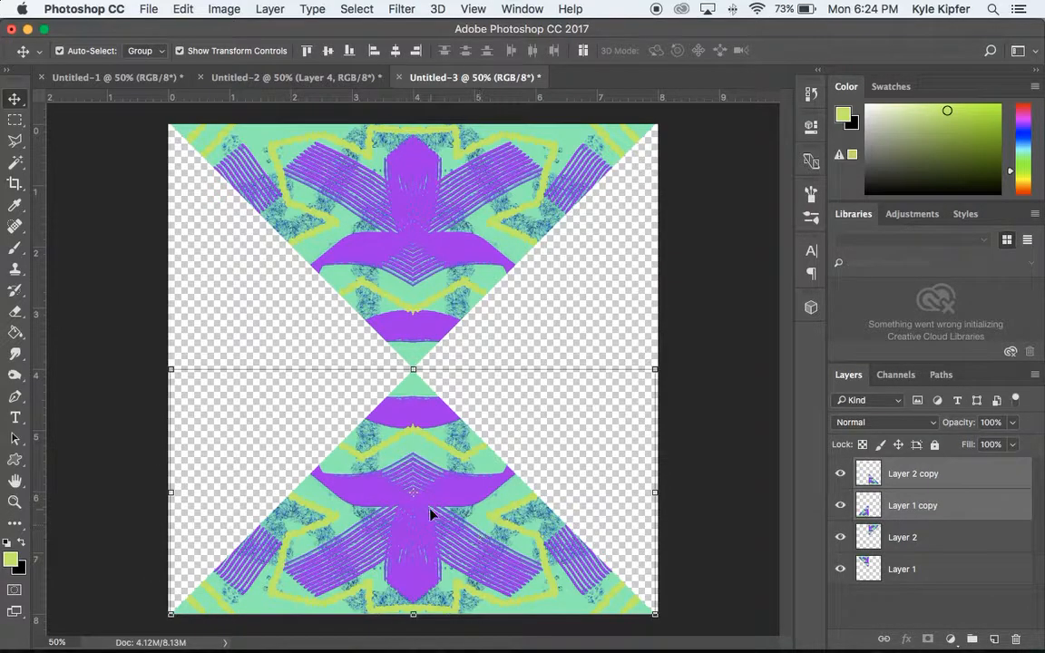
mouse_move(378, 508)
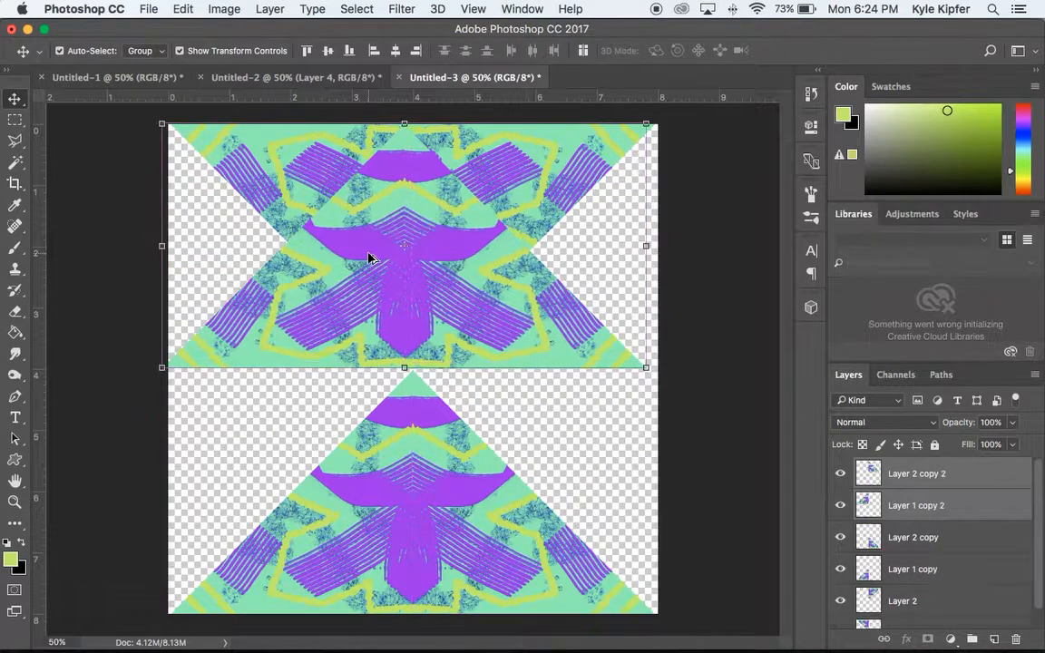
Rotate the triangle copy 90° clockwise and move it to the canvas's left edge.
click(182, 9)
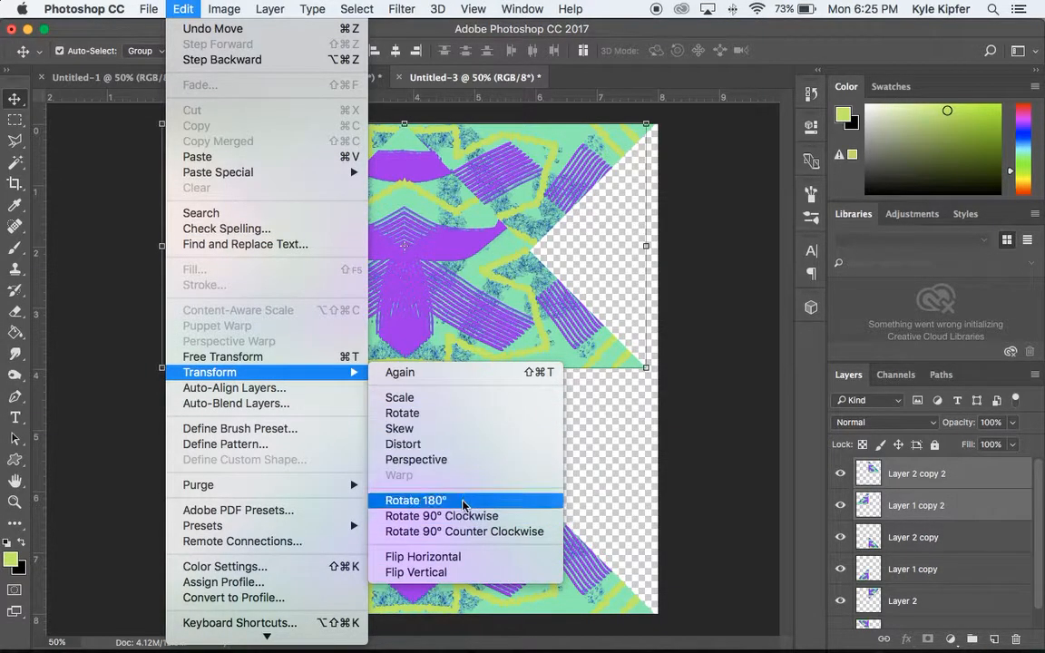
mouse_move(442, 515)
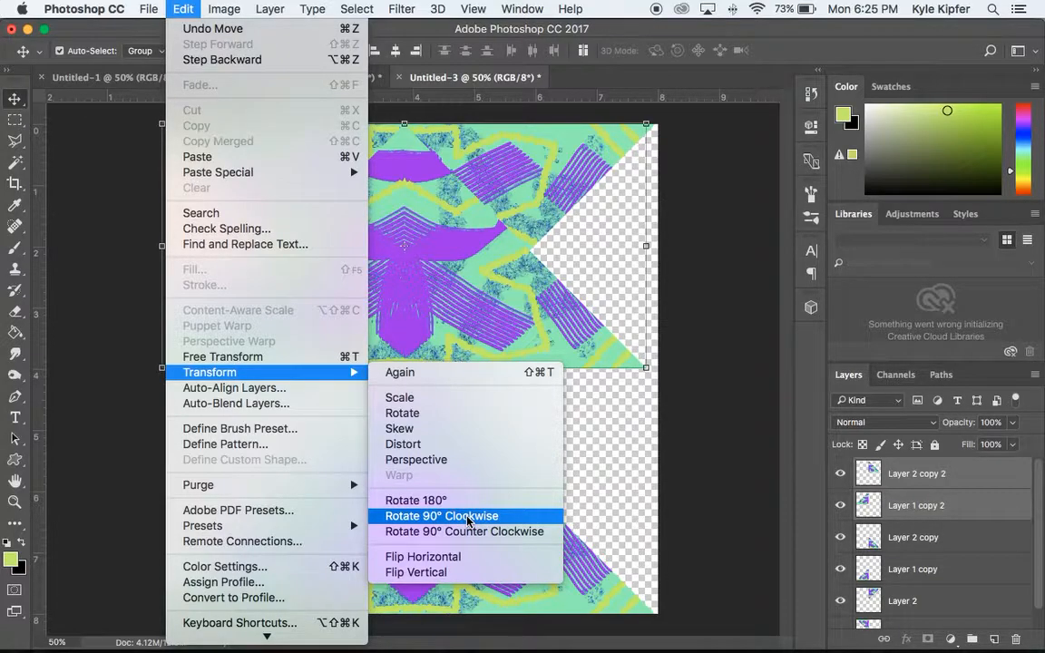
click(441, 515)
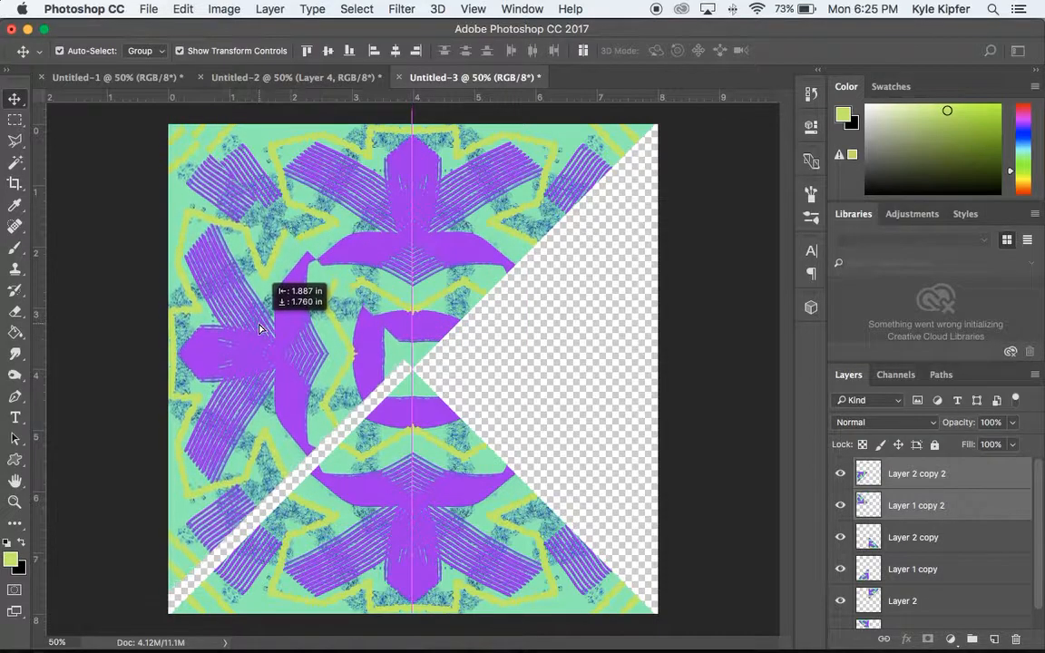
drag(258, 326, 263, 336)
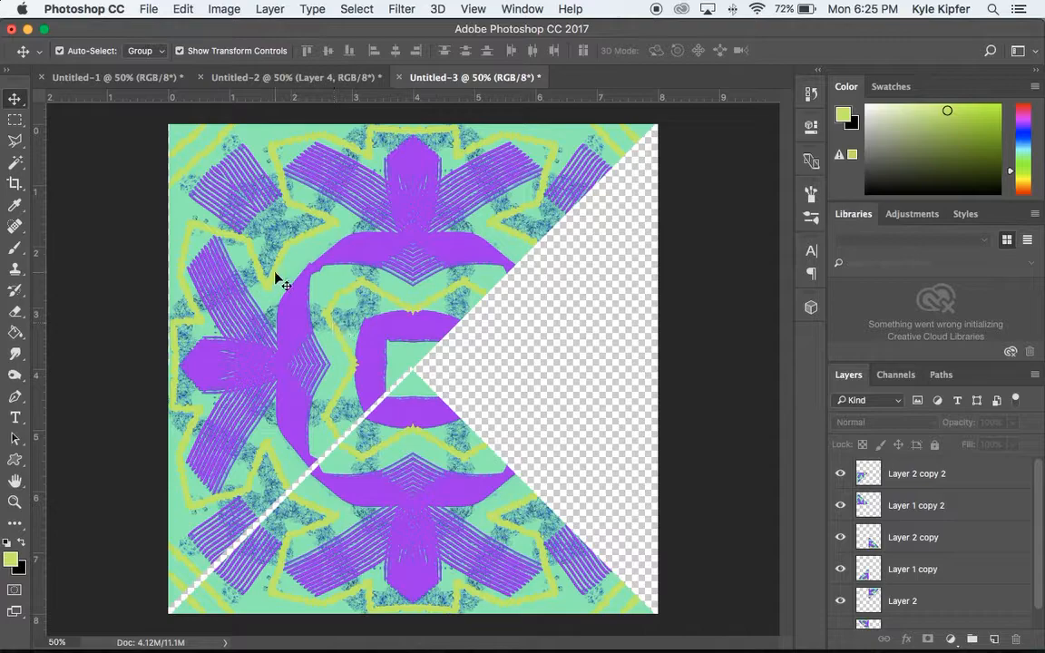
click(916, 506)
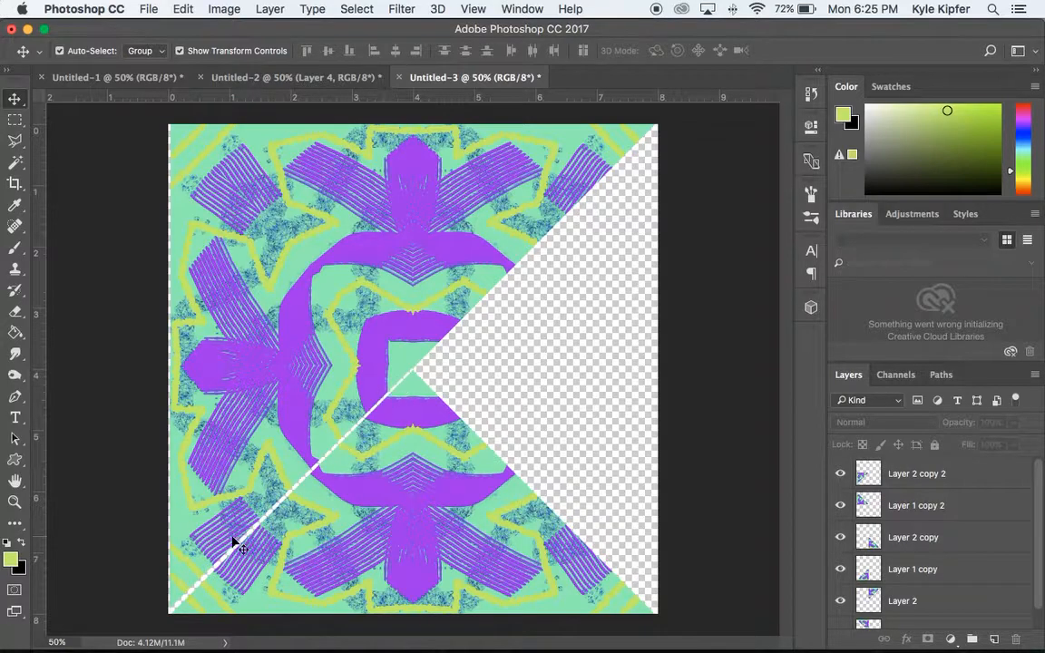
click(913, 569)
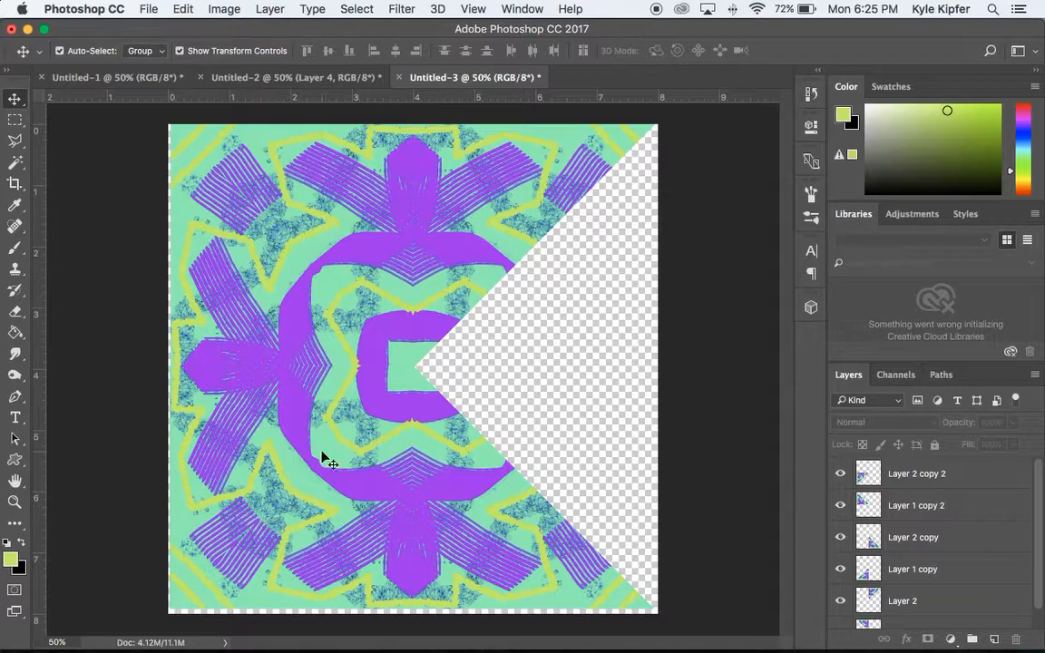
mouse_move(256, 421)
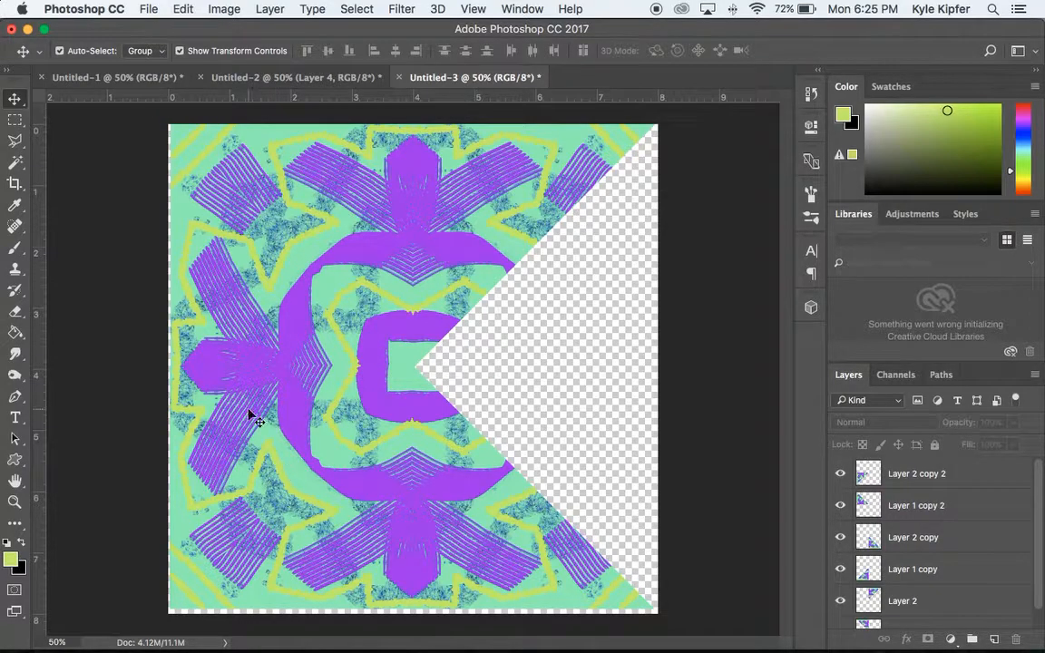
mouse_move(451, 191)
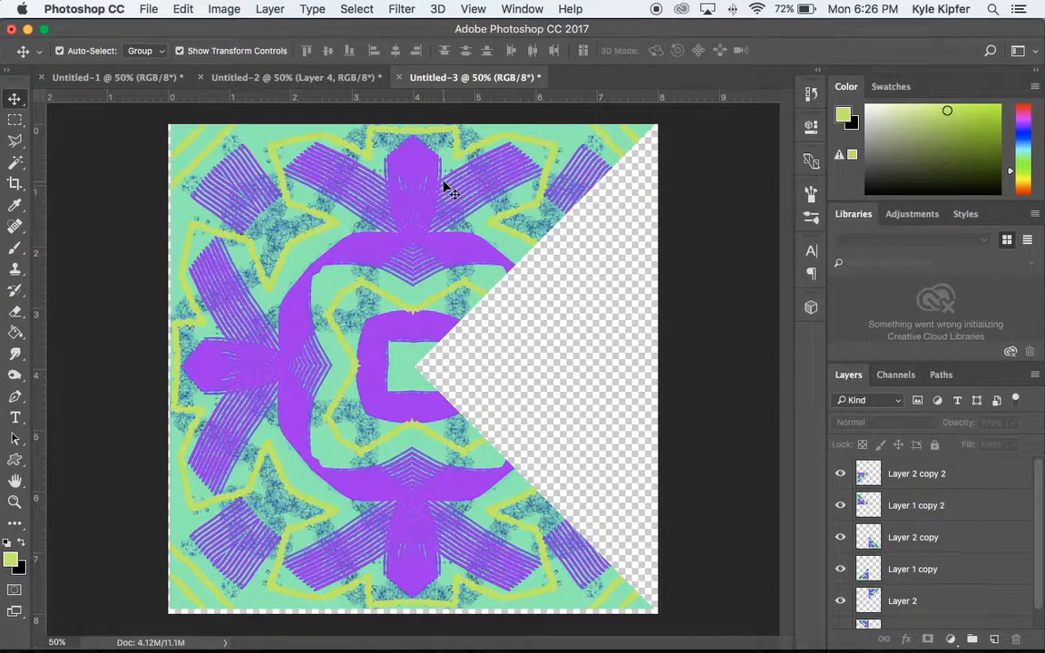
mouse_move(352, 190)
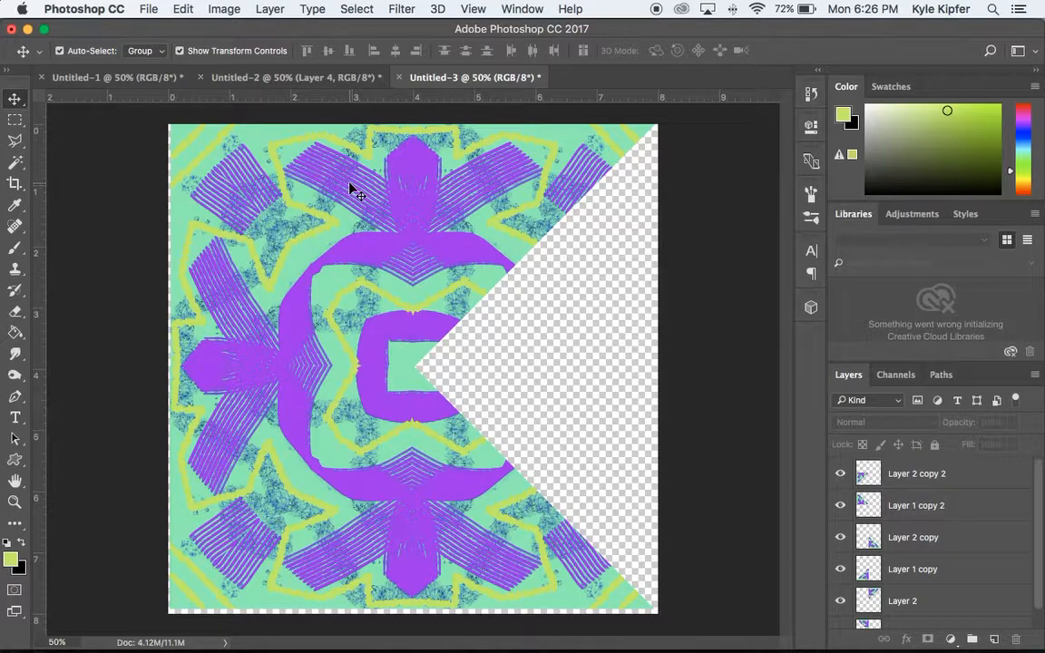
mouse_move(288, 288)
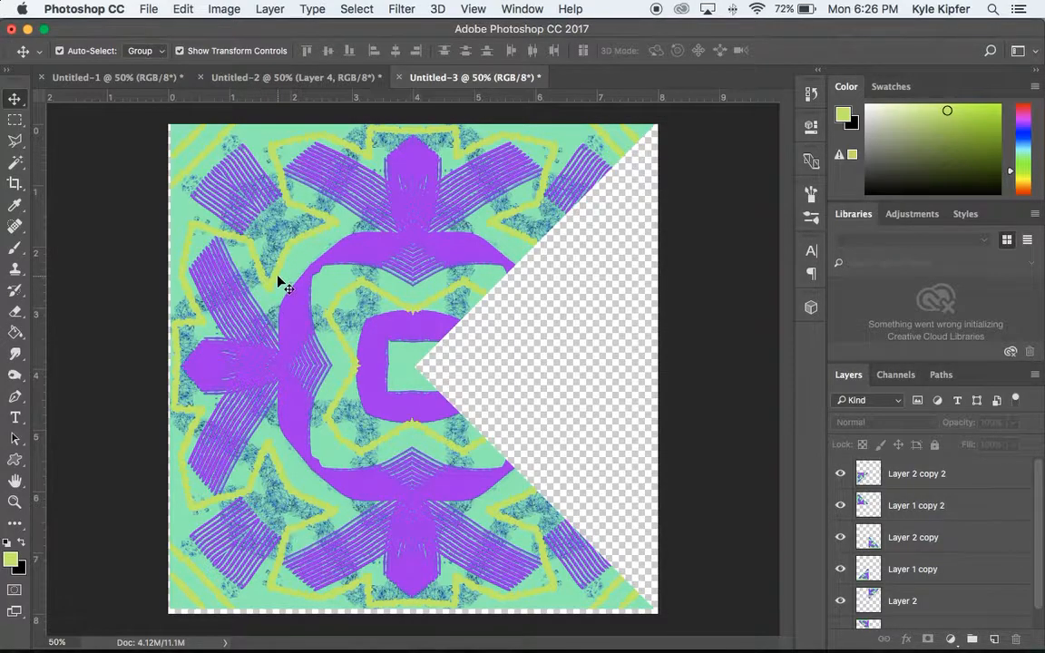
Drag a copy of the left piece to the right half and flip it horizontally.
click(916, 506)
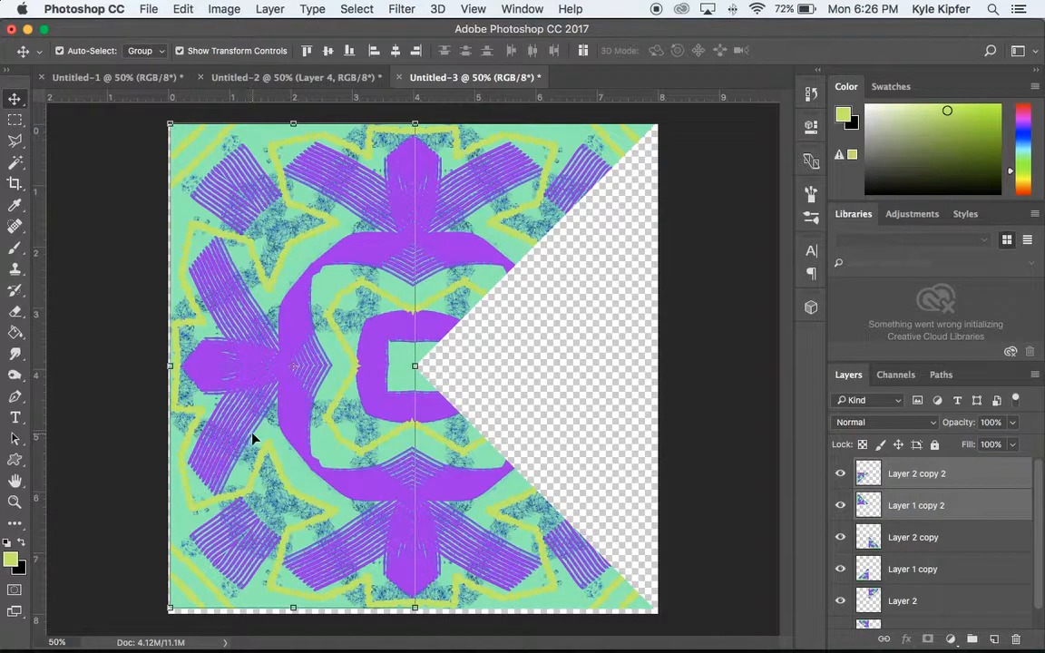
mouse_move(252, 369)
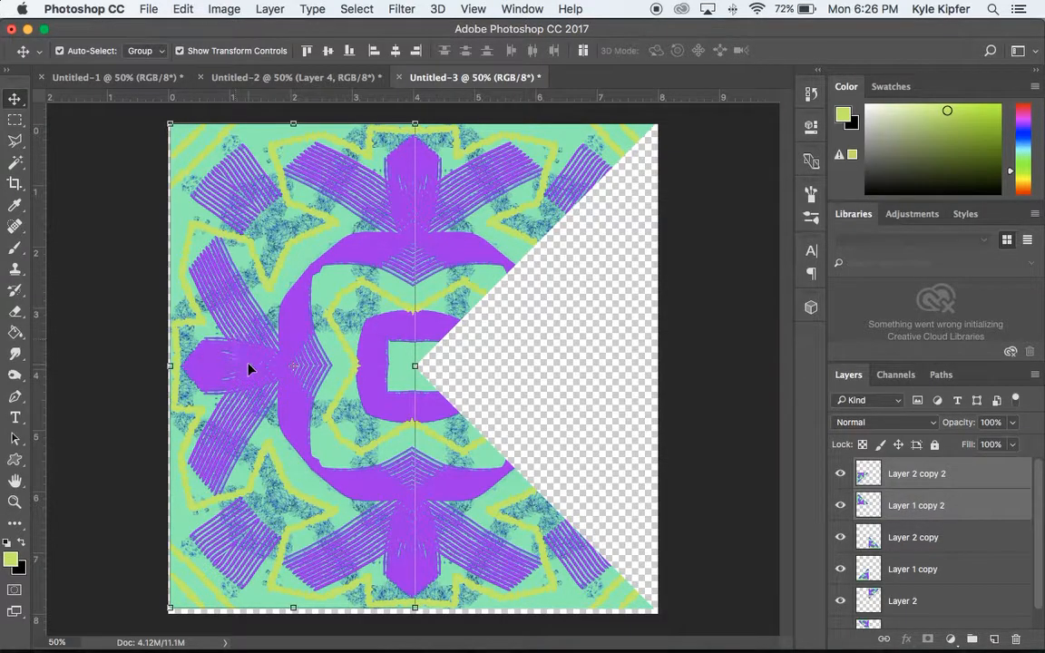
drag(254, 367, 521, 374)
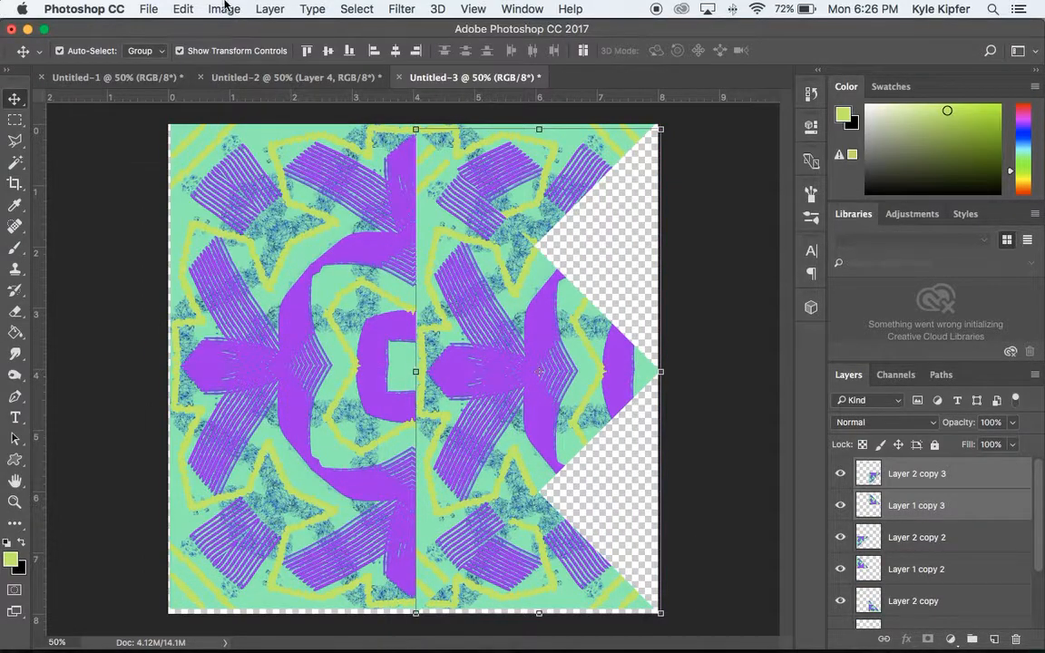
click(223, 9)
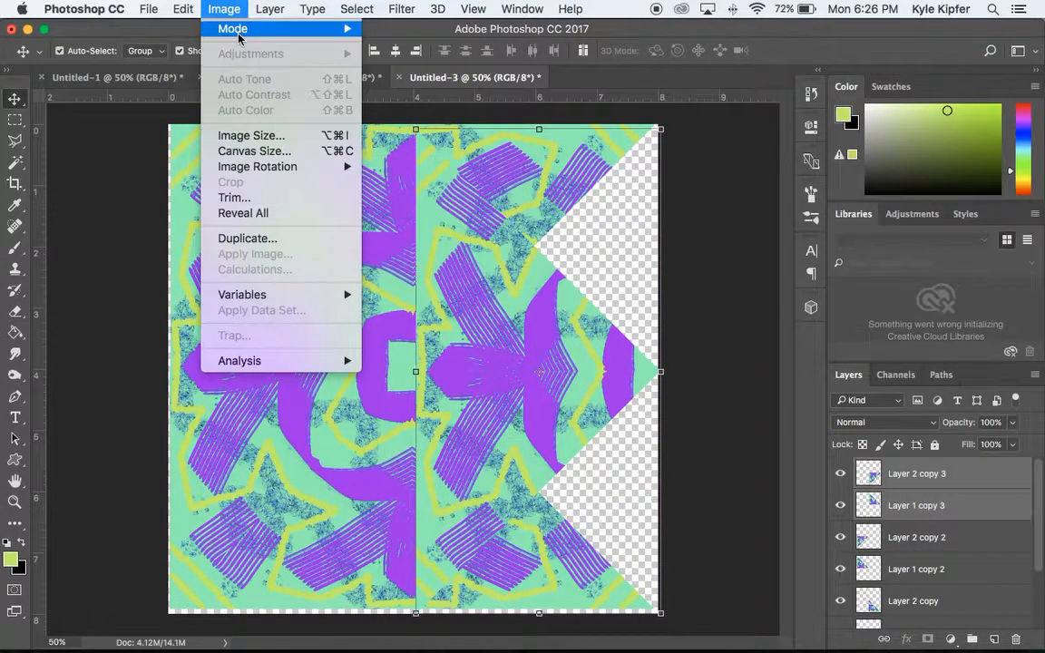
click(183, 9)
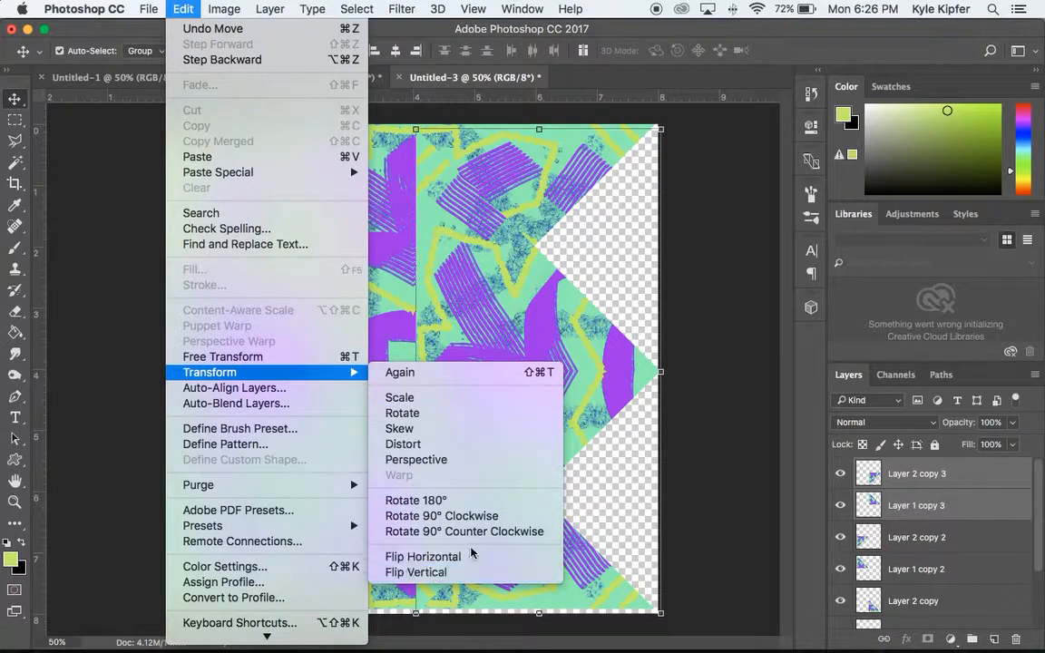
click(423, 556)
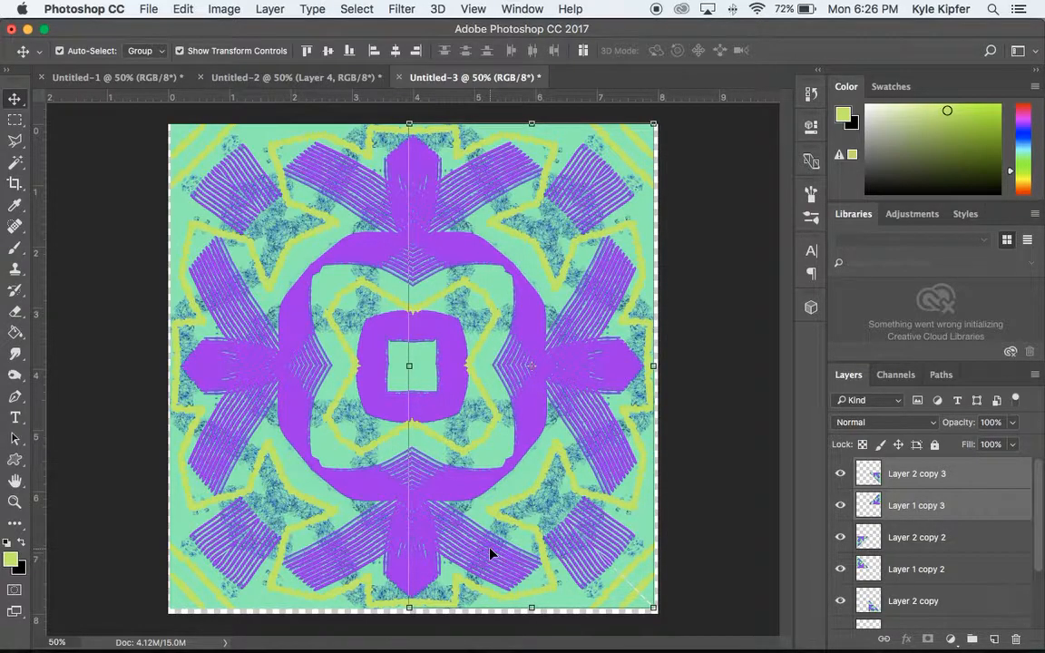
mouse_move(694, 336)
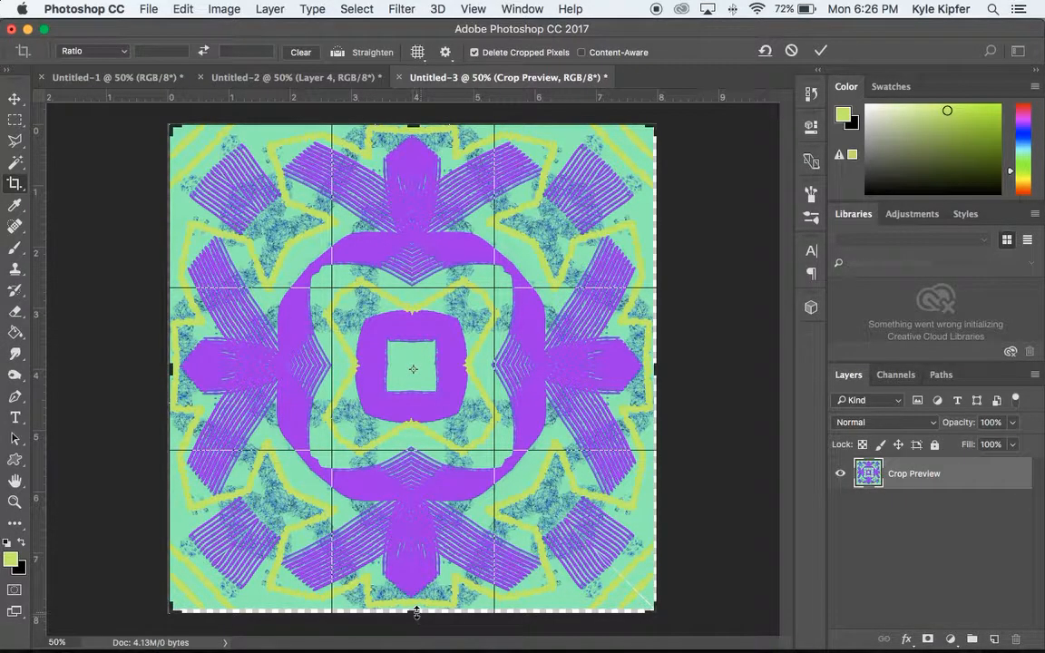
Crop inward past the ragged transparent borders and commit the crop.
drag(415, 610, 416, 615)
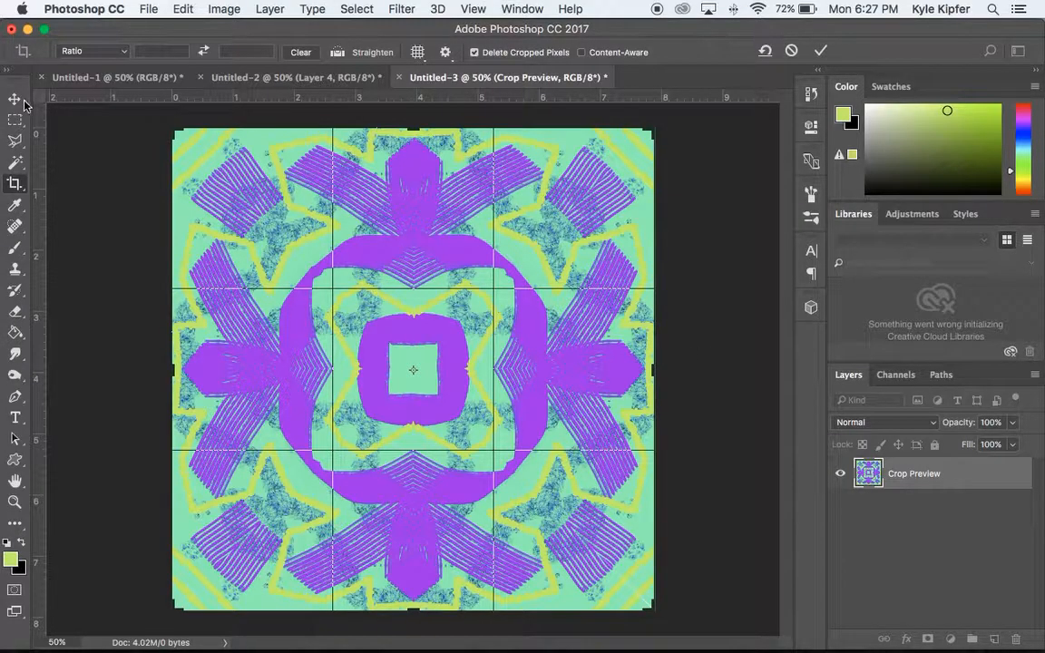
click(820, 50)
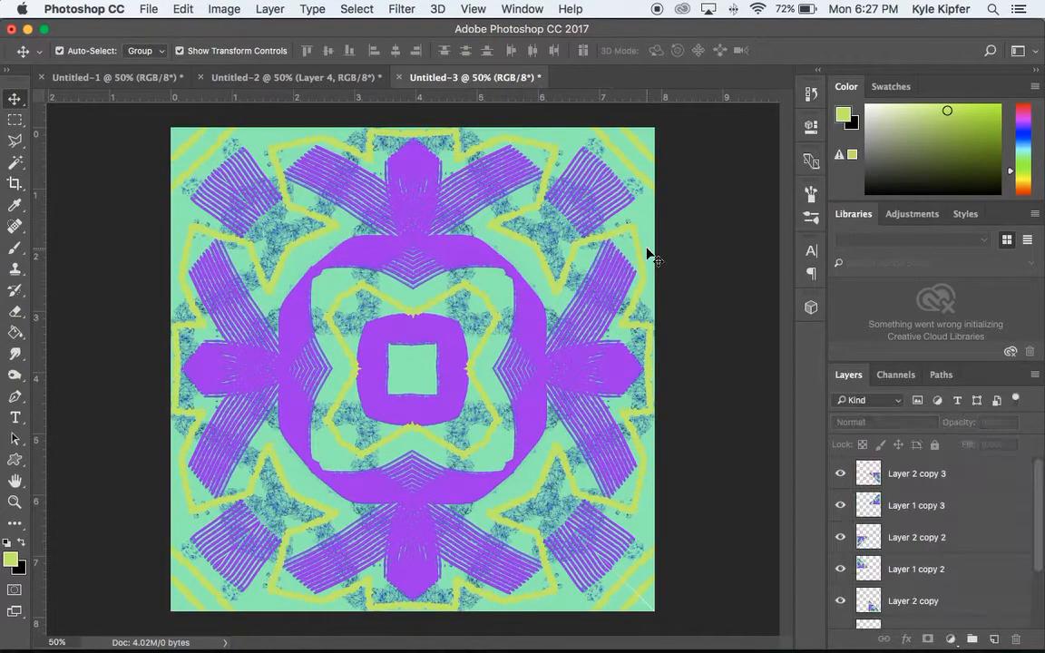